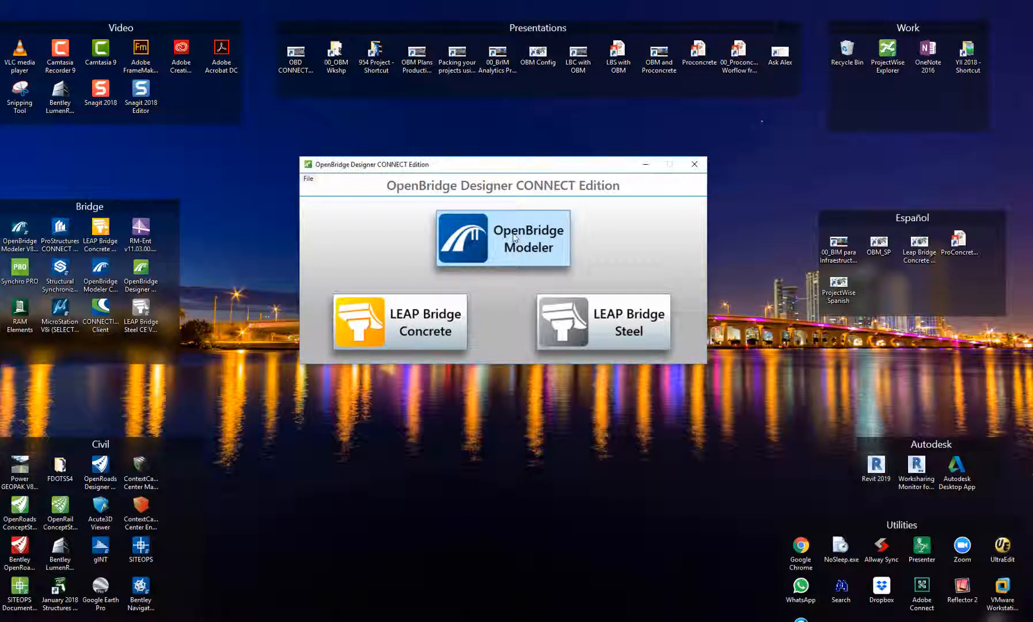
Step: Start OpenBridge Modeler from its launcher tile to reach the Metric Project start page
{"action": "left_click", "coordinate": [502, 238]}
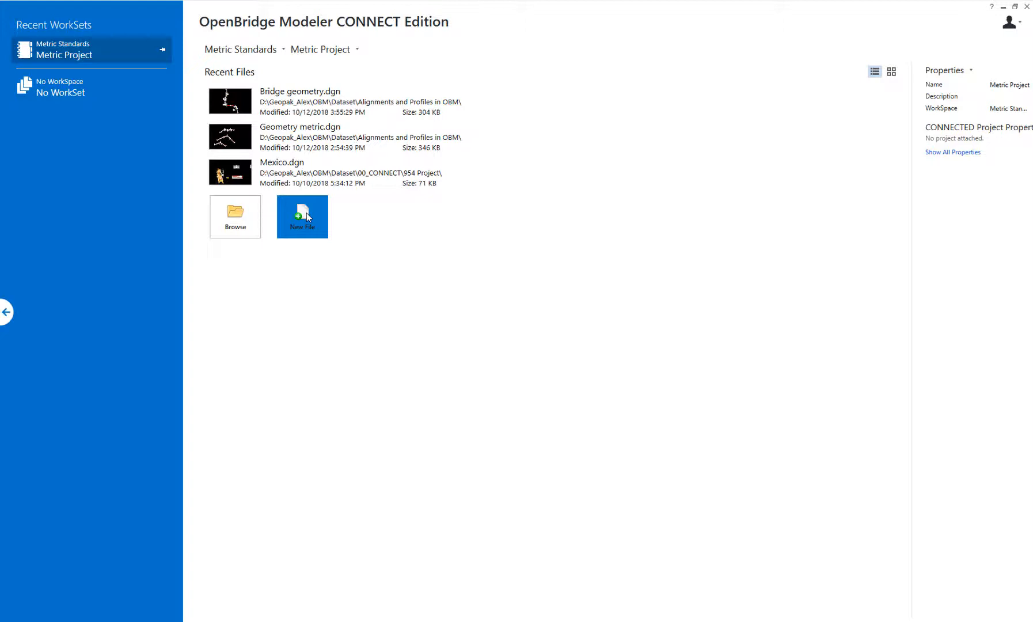
Step: Create Terrain.dgn in D:\Geopak_Alex\OBM\Dataset\Alignments and Profiles in OBM
{"action": "left_click", "coordinate": [302, 216]}
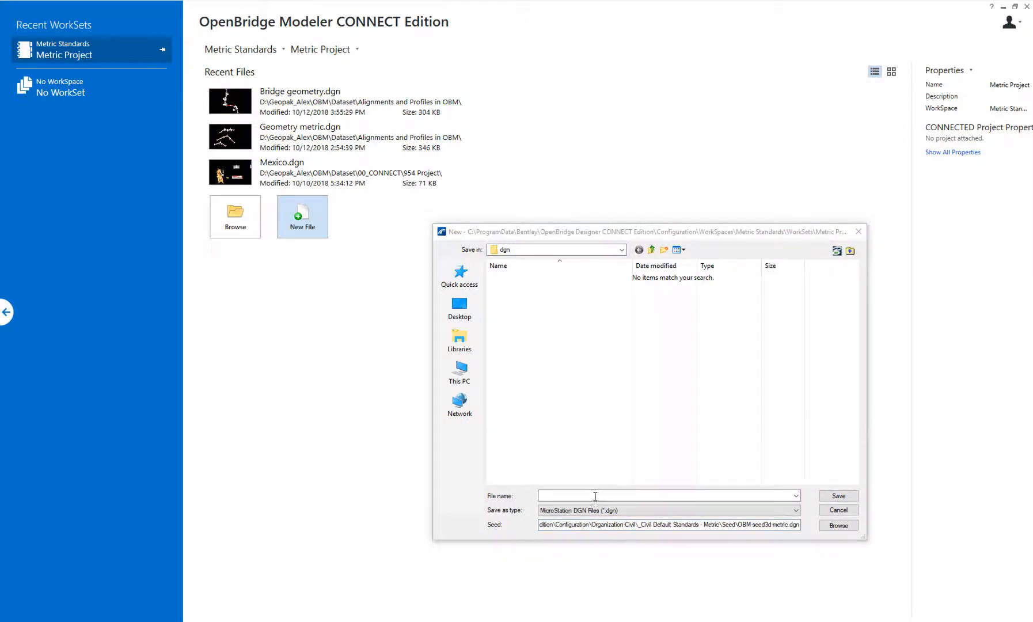
{"action": "type", "text": "D:\\Geopak_Alex\\OBM\\Dataset\\Alignments and Profiles in OBM"}
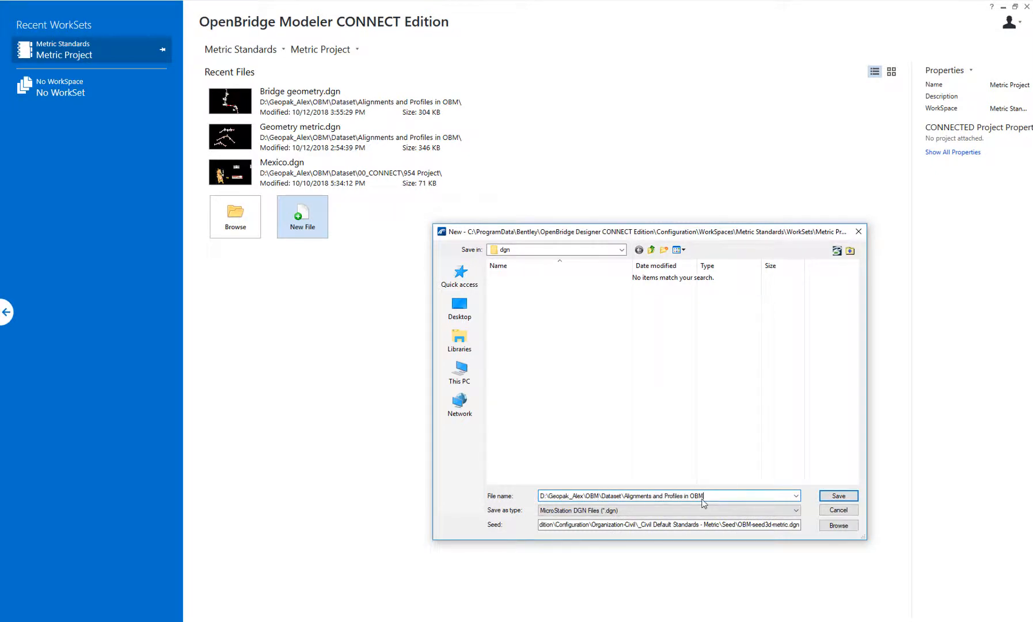
{"action": "left_click", "coordinate": [796, 495]}
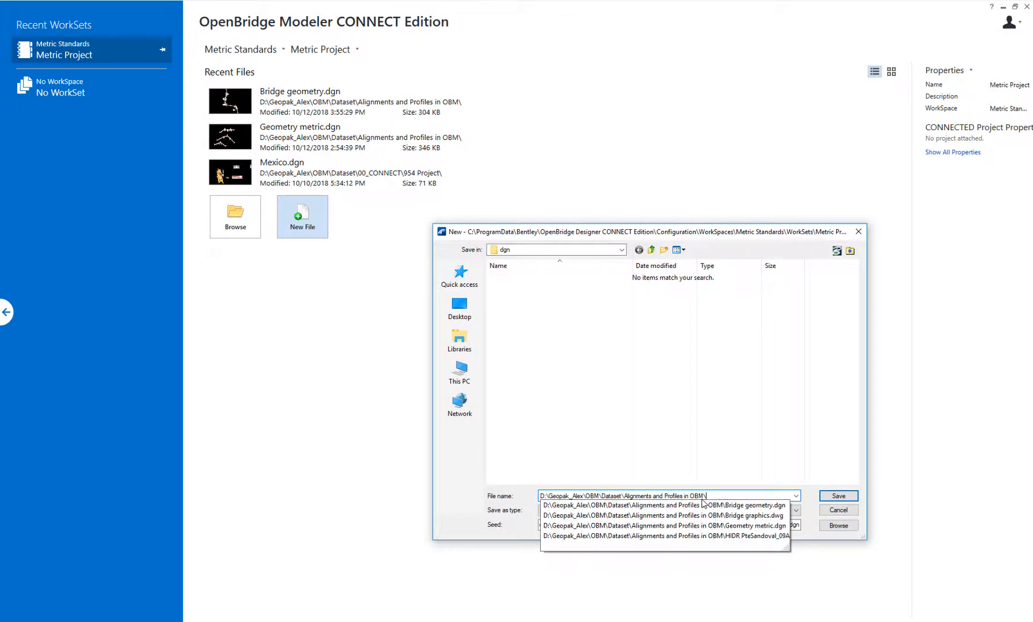
{"action": "type", "text": "Terra"}
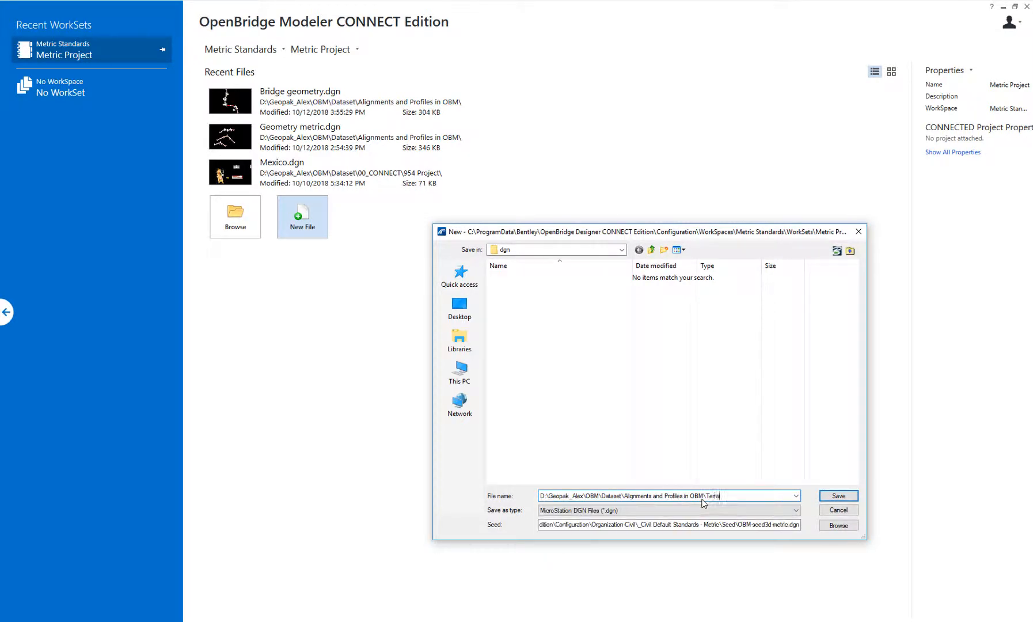
{"action": "left_click", "coordinate": [838, 495]}
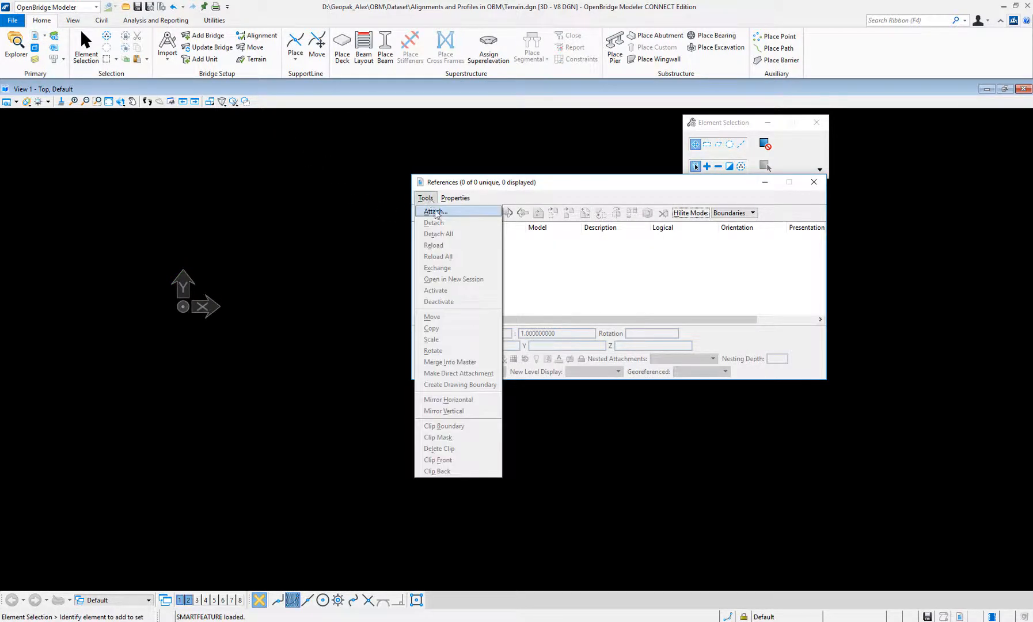
Step: Attach Bridge graphics.dwg as a reference using its 'Model' model
{"action": "left_click", "coordinate": [434, 210]}
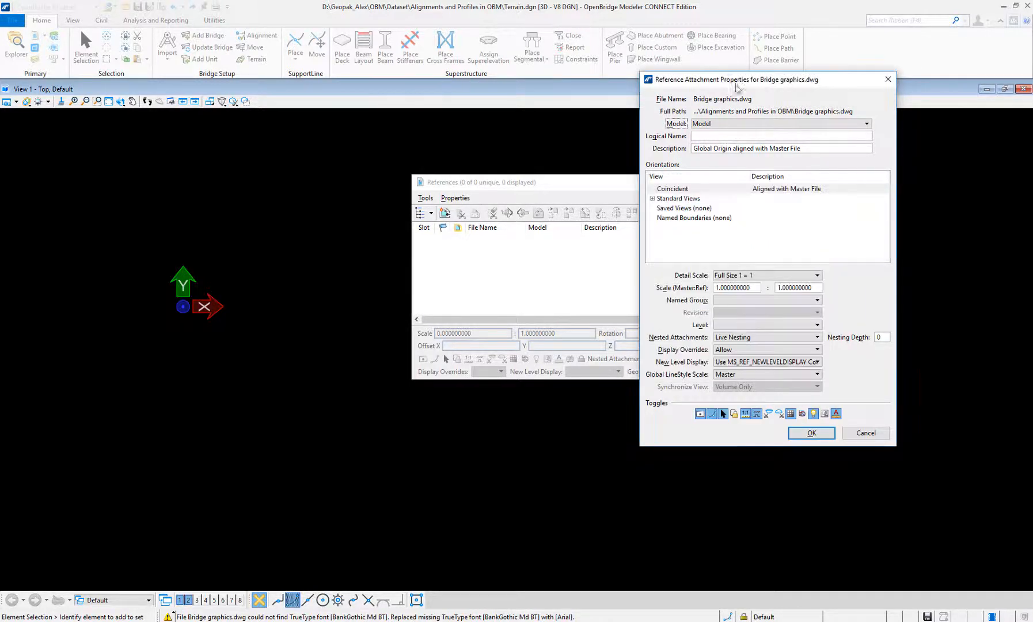
{"action": "left_click", "coordinate": [867, 123]}
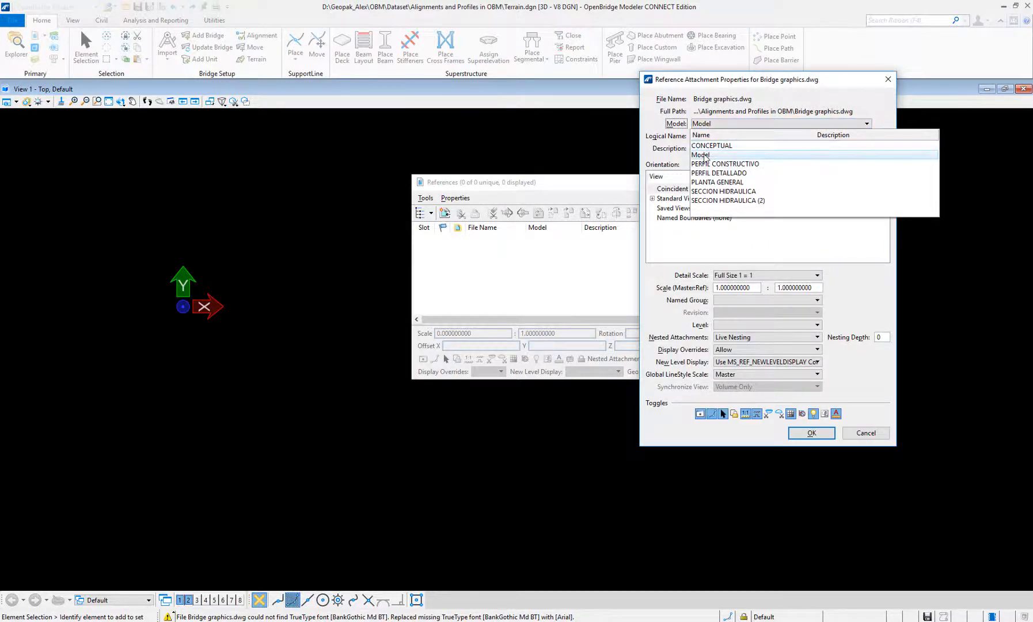
{"action": "left_click", "coordinate": [702, 155]}
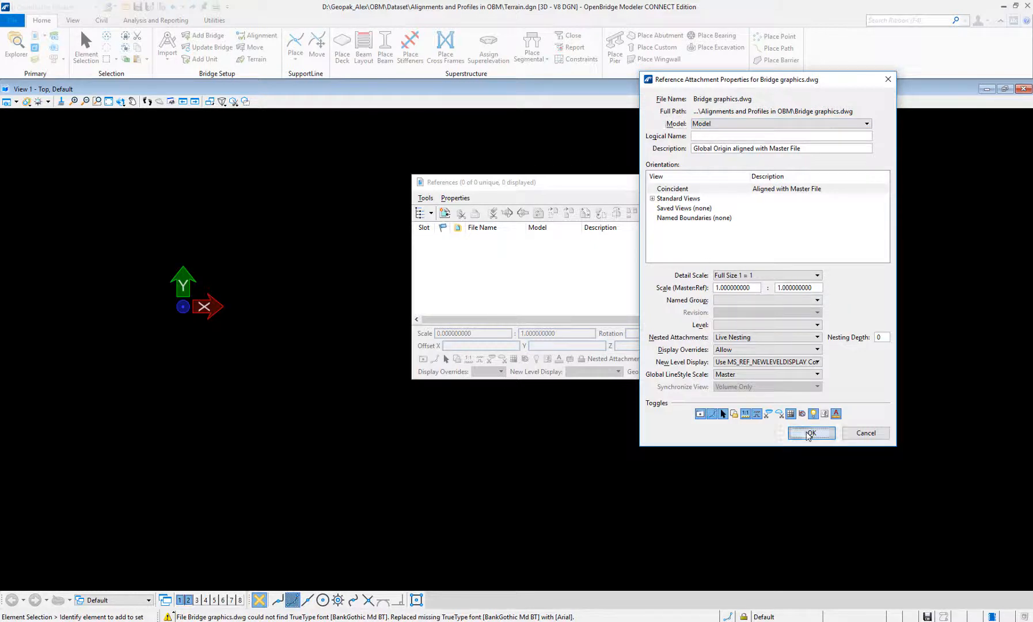
{"action": "left_click", "coordinate": [810, 433]}
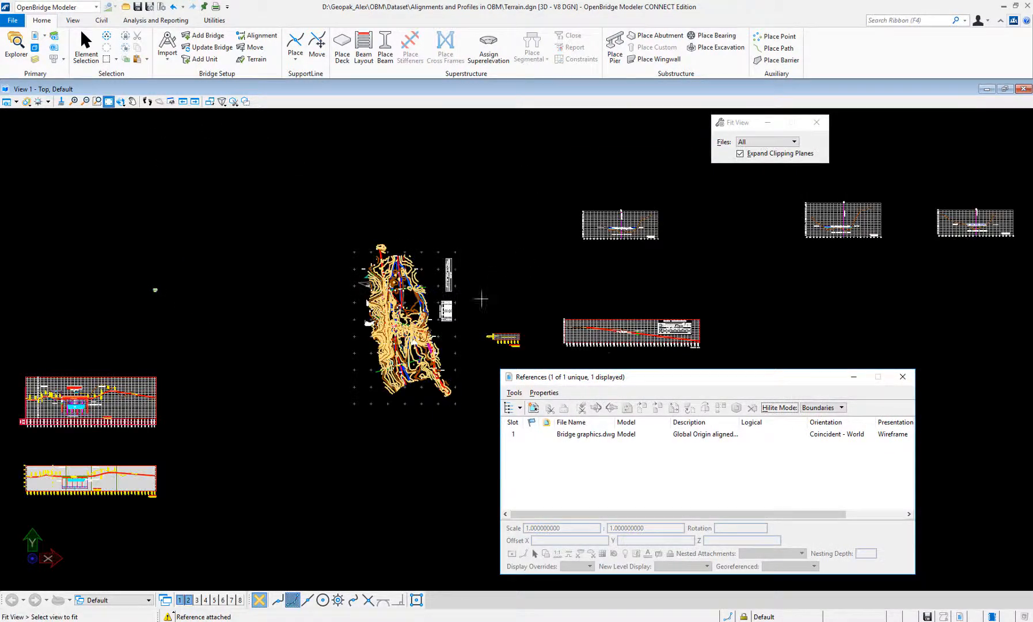
{"action": "mouse_move", "coordinate": [902, 377]}
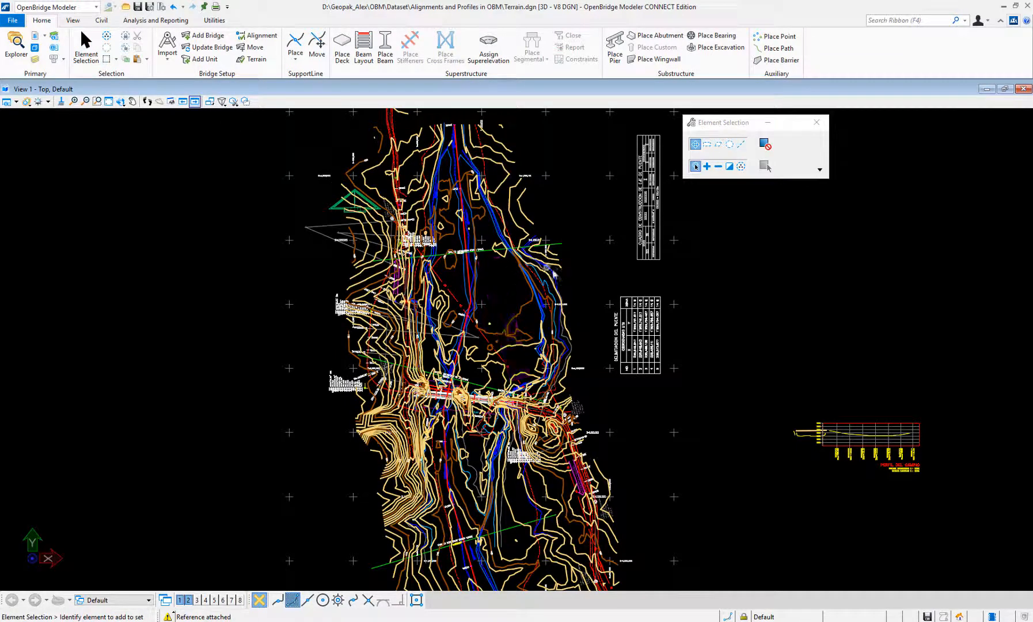
{"action": "mouse_move", "coordinate": [551, 282]}
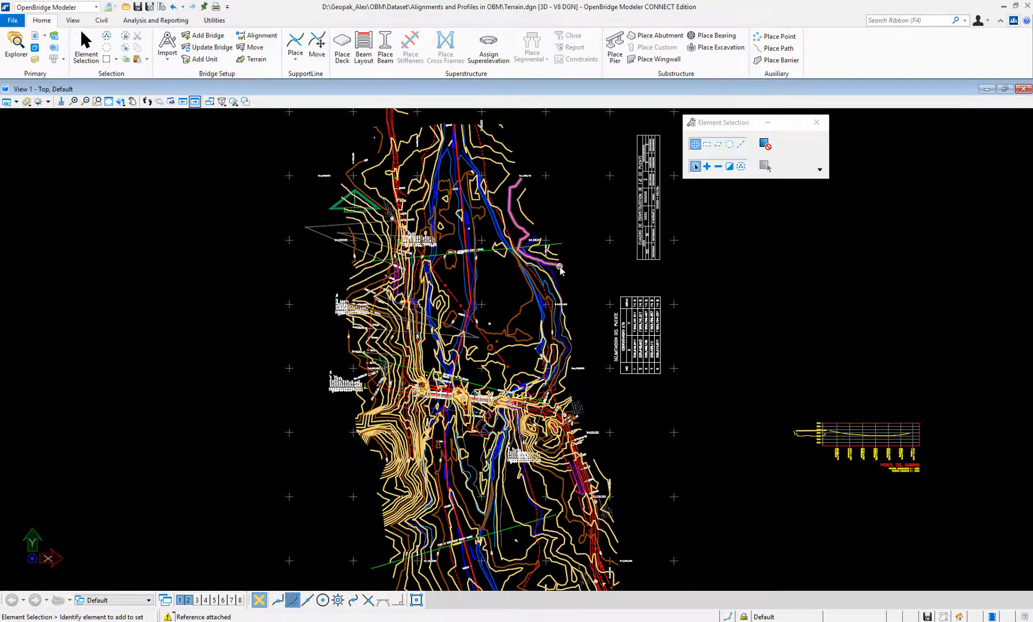
{"action": "mouse_move", "coordinate": [552, 273]}
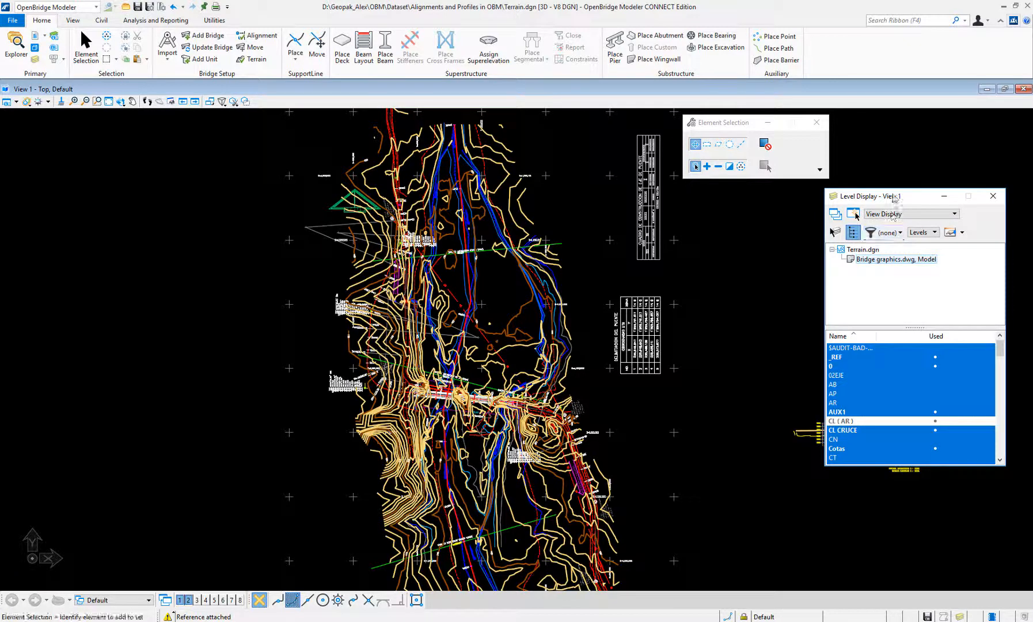
Step: Turn off all reference levels except contour levels CVL_CURV_D and CVL_CURV_G
{"action": "left_click_drag", "start_coordinate": [870, 196], "coordinate": [781, 192]}
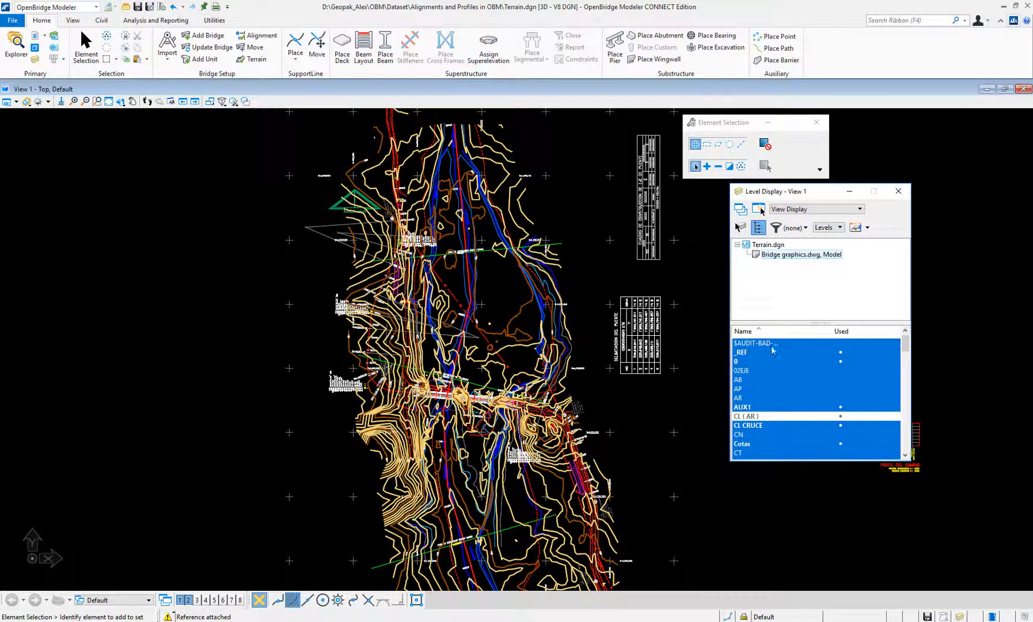
{"action": "left_click", "coordinate": [850, 331]}
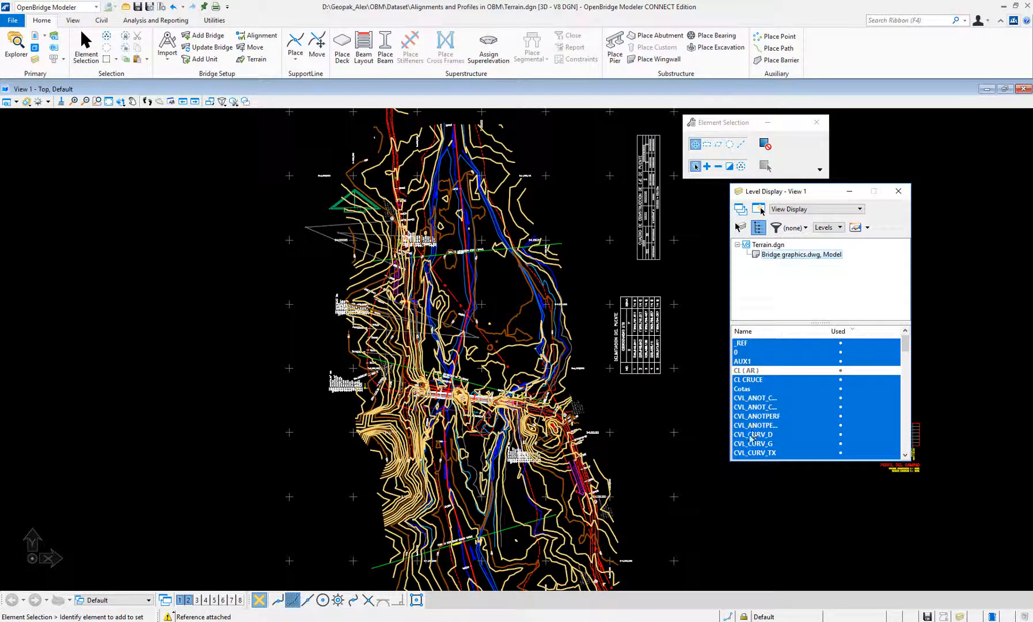
{"action": "right_click", "coordinate": [753, 435]}
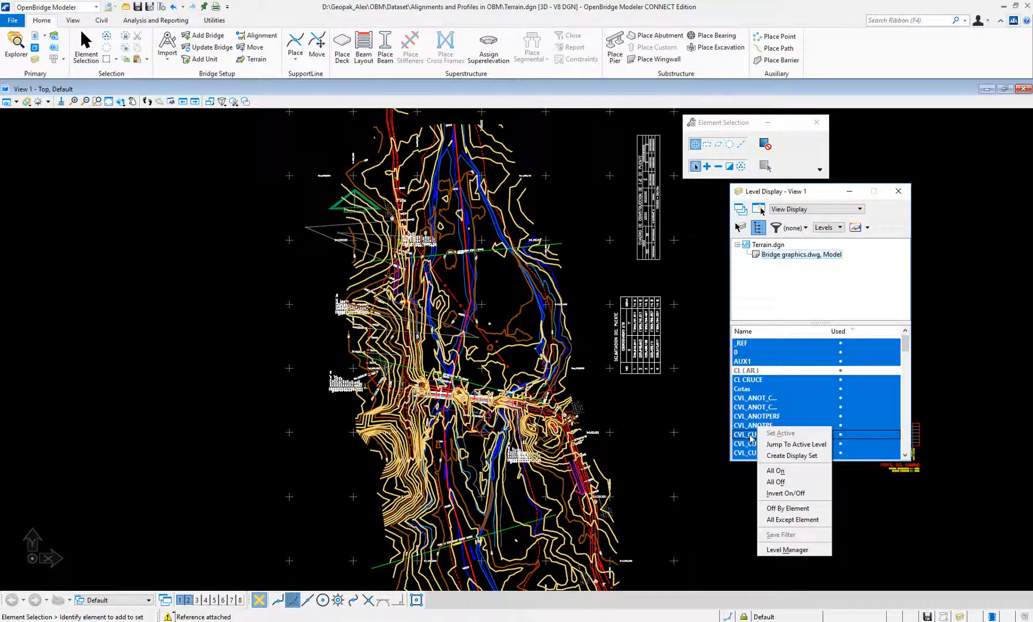
{"action": "mouse_move", "coordinate": [776, 482]}
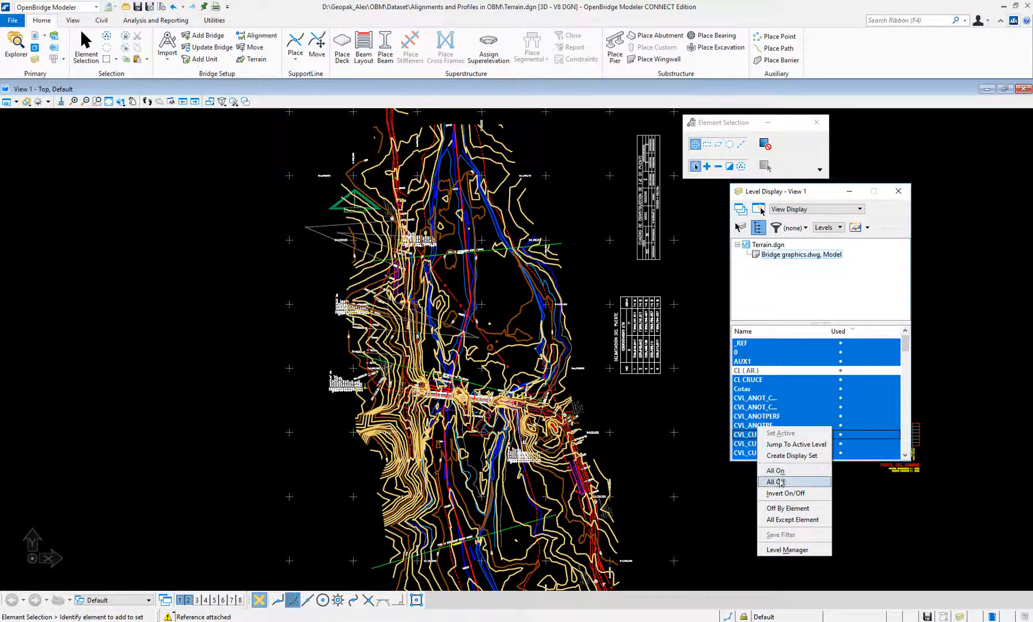
{"action": "left_click", "coordinate": [773, 481]}
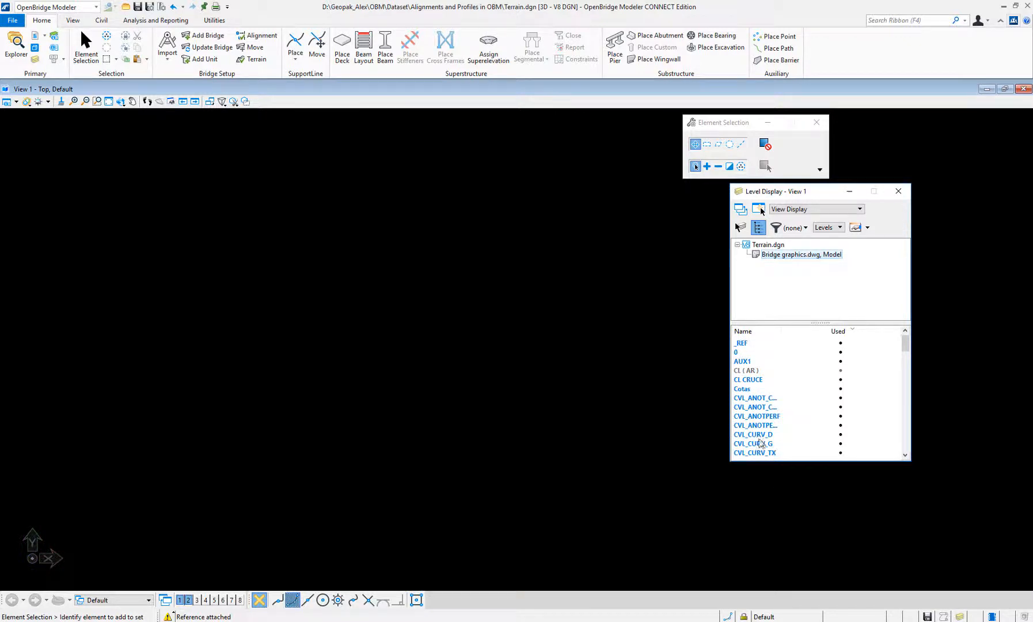
{"action": "left_click", "coordinate": [753, 439]}
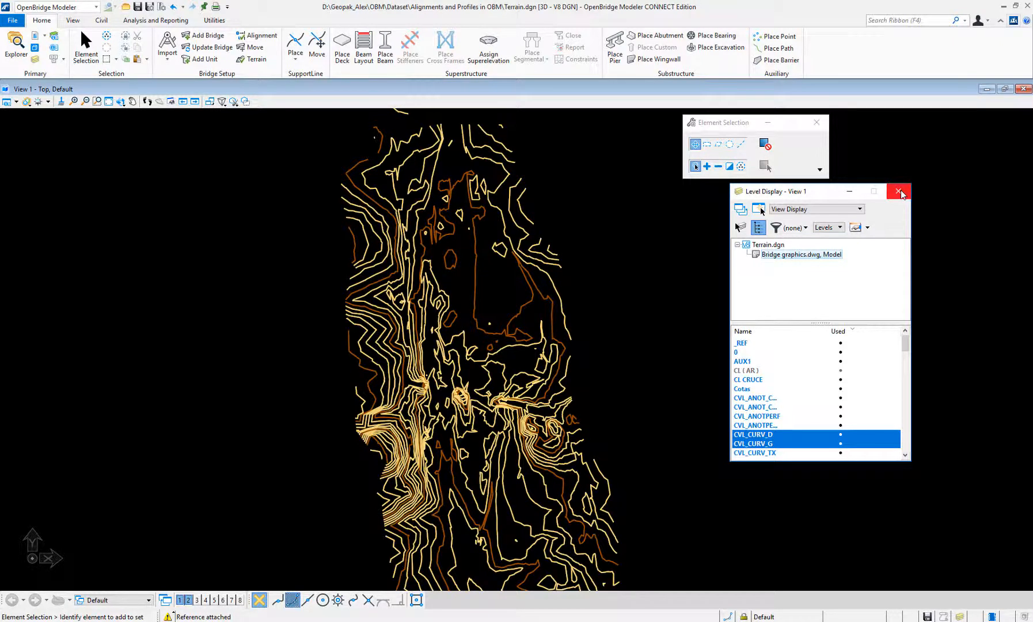
{"action": "left_click", "coordinate": [901, 192]}
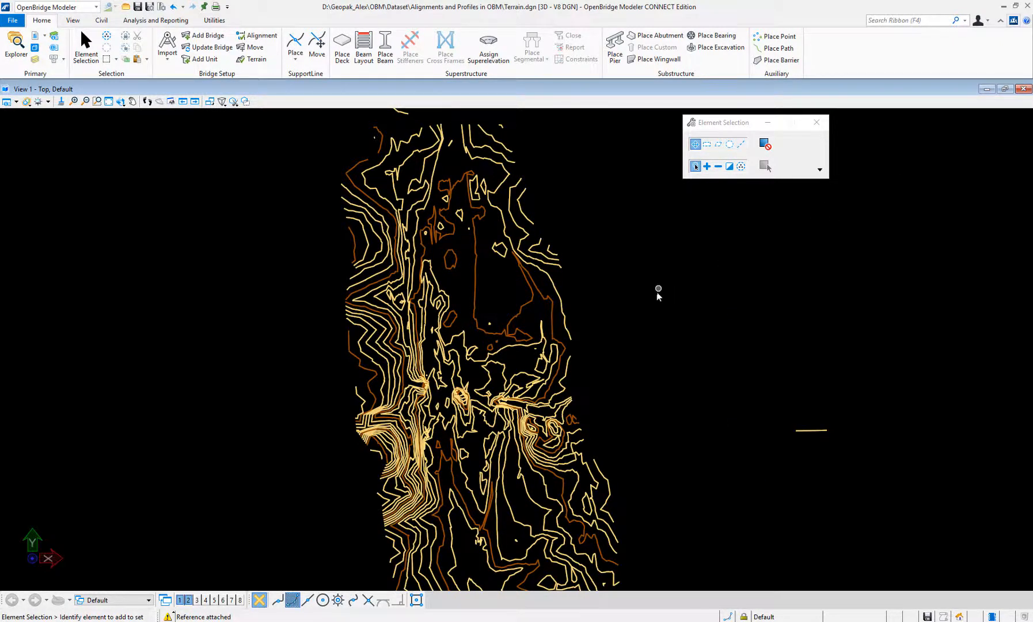
{"action": "mouse_move", "coordinate": [526, 308]}
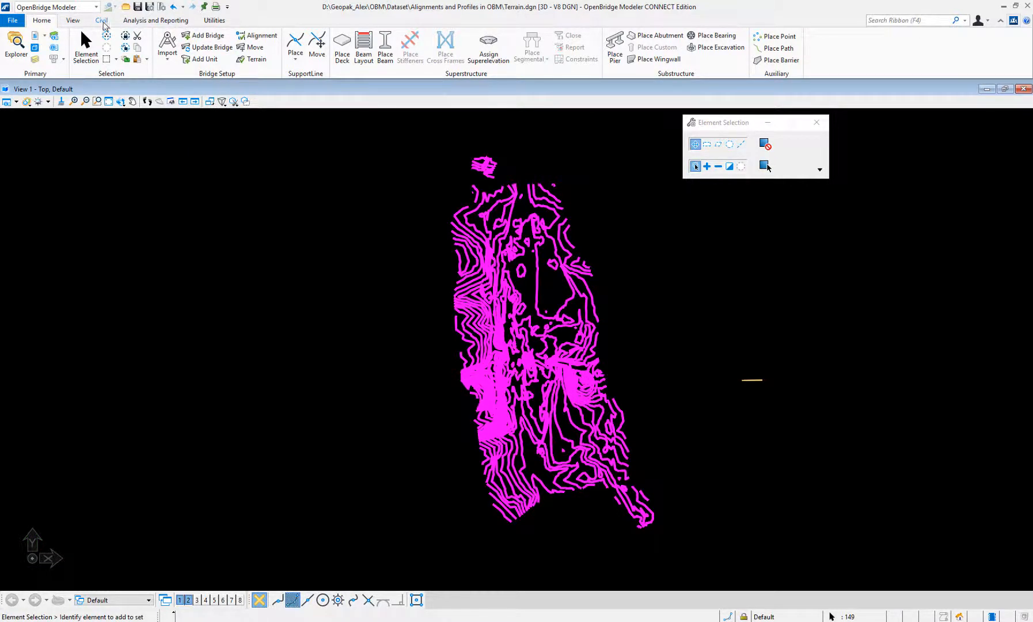
Step: Bring up the Civil ribbon's Terrain Model tools for the selected contours
{"action": "left_click", "coordinate": [102, 19]}
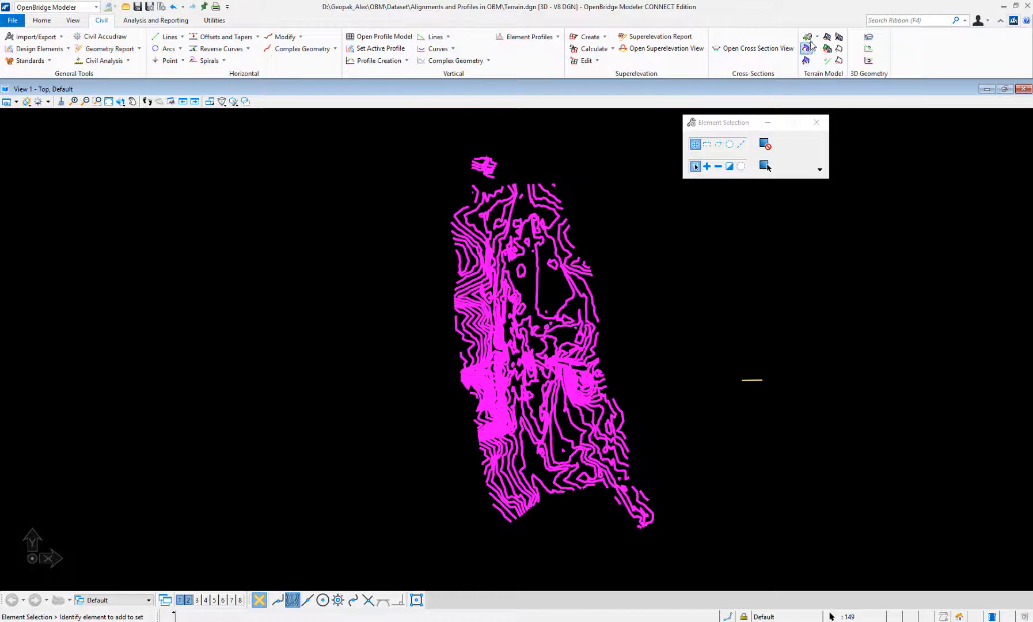
Step: Run Create From Elements on the contours with Feature Type set to Contour
{"action": "left_click", "coordinate": [807, 37]}
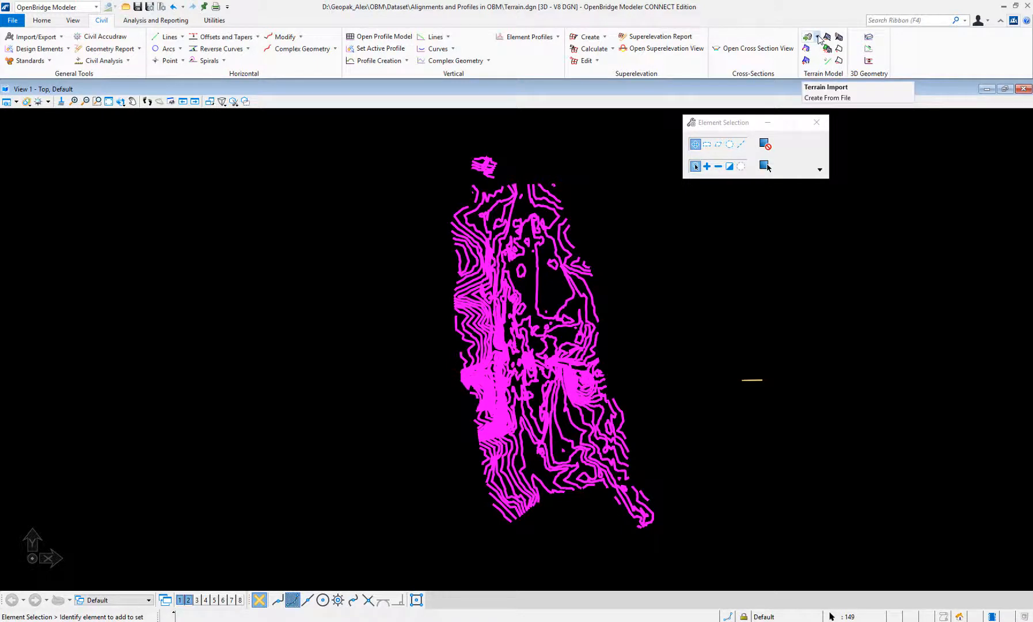
{"action": "left_click", "coordinate": [809, 37]}
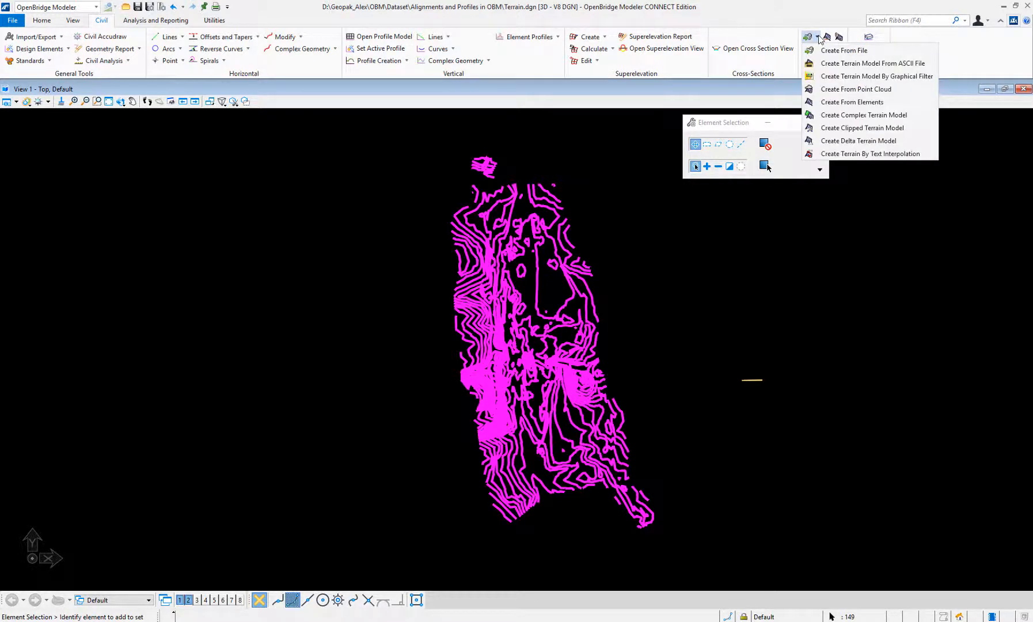
{"action": "mouse_move", "coordinate": [871, 63]}
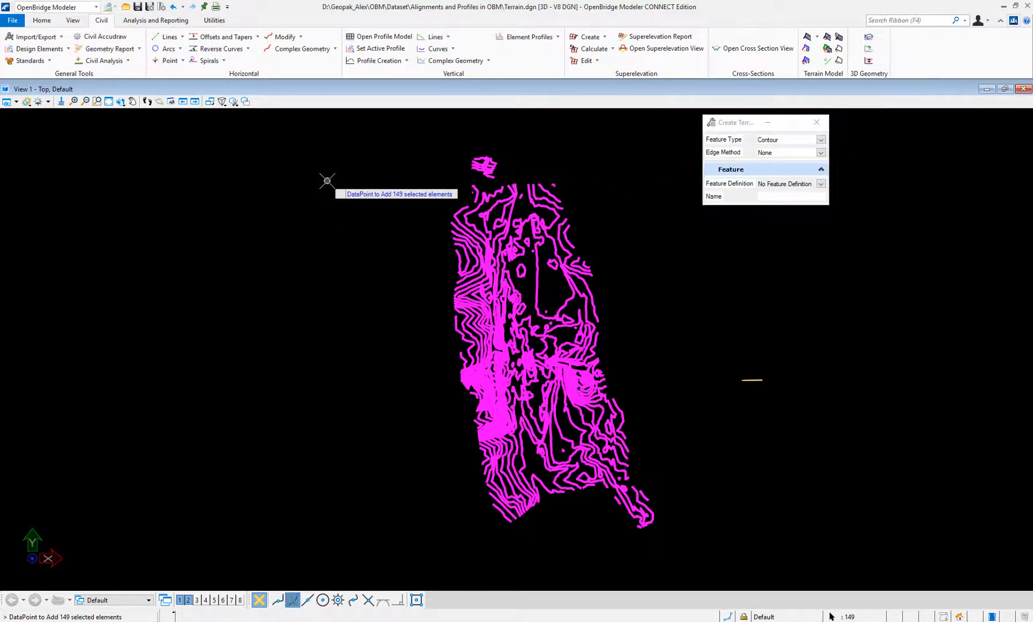
{"action": "mouse_move", "coordinate": [314, 176]}
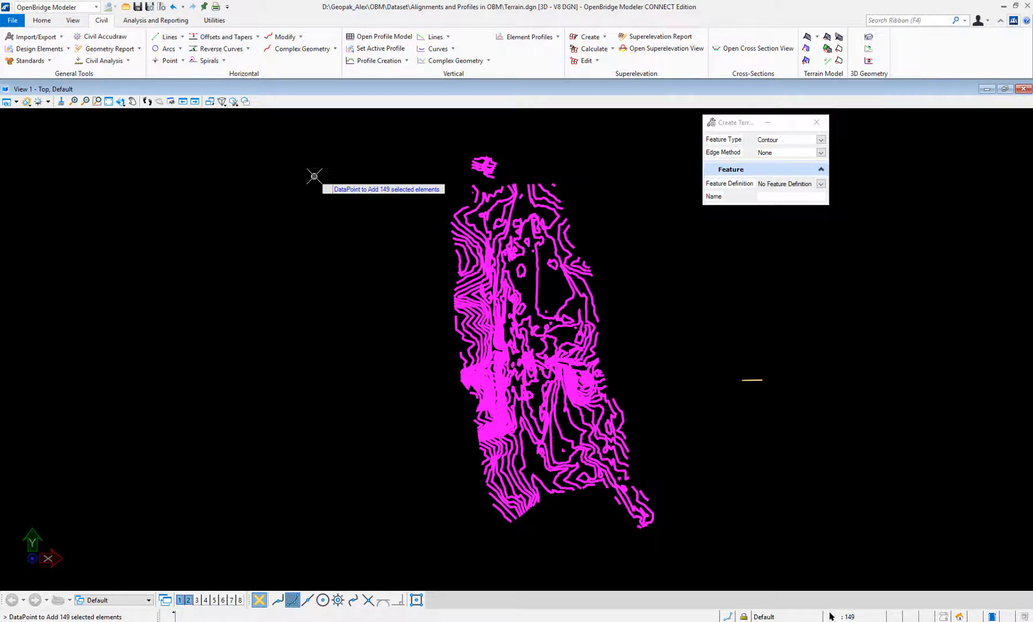
{"action": "mouse_move", "coordinate": [315, 175]}
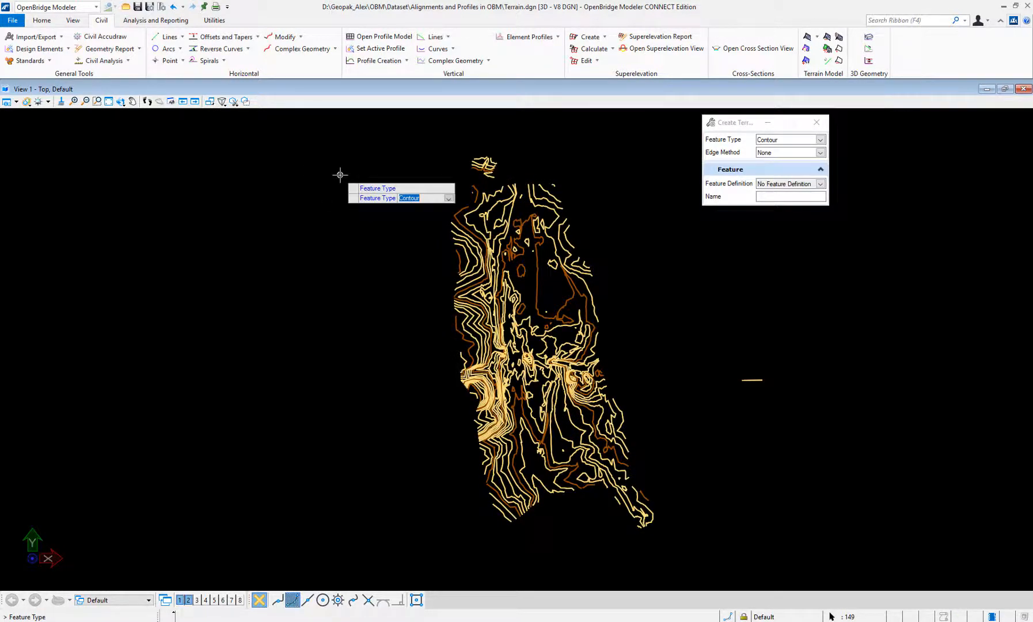
{"action": "left_click", "coordinate": [819, 139]}
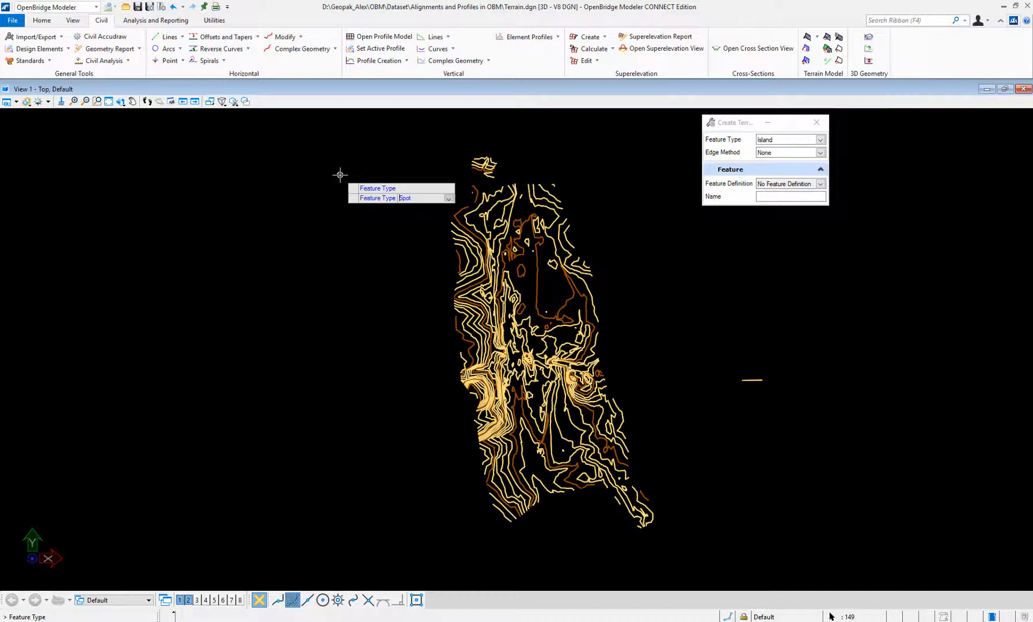
{"action": "left_click", "coordinate": [789, 139]}
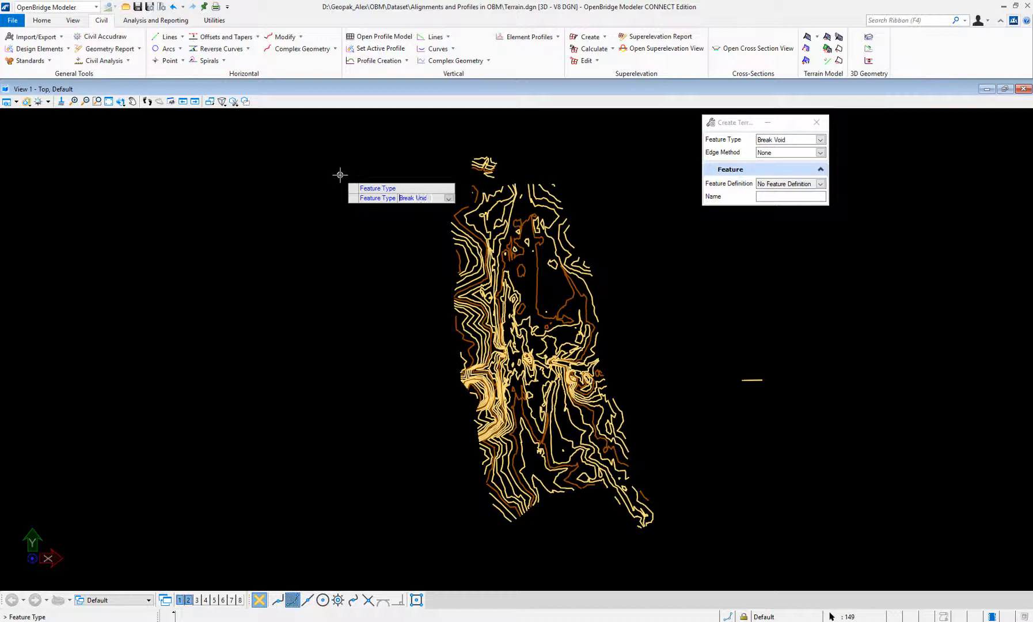
{"action": "left_click", "coordinate": [789, 139]}
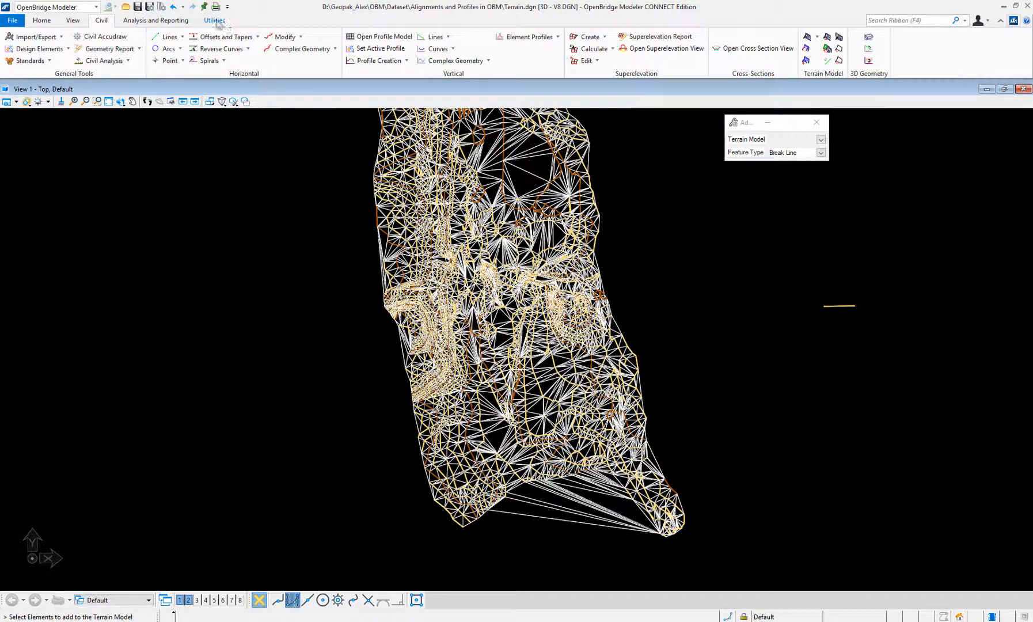
Step: Measure a long terrain triangle edge with Measure Distance, about 24.4 m
{"action": "left_click", "coordinate": [214, 20]}
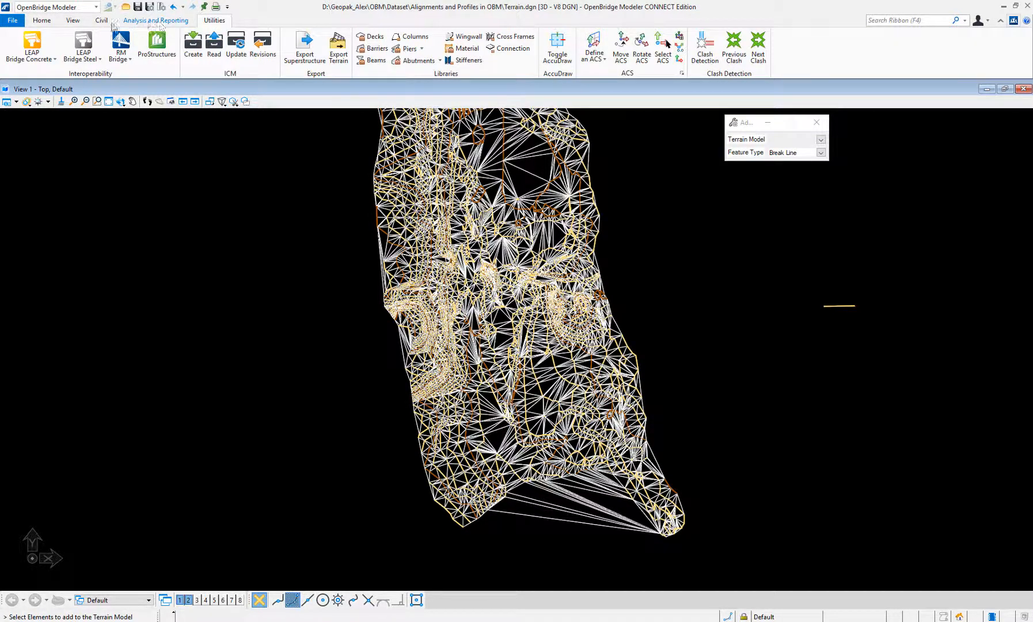
{"action": "left_click", "coordinate": [156, 20]}
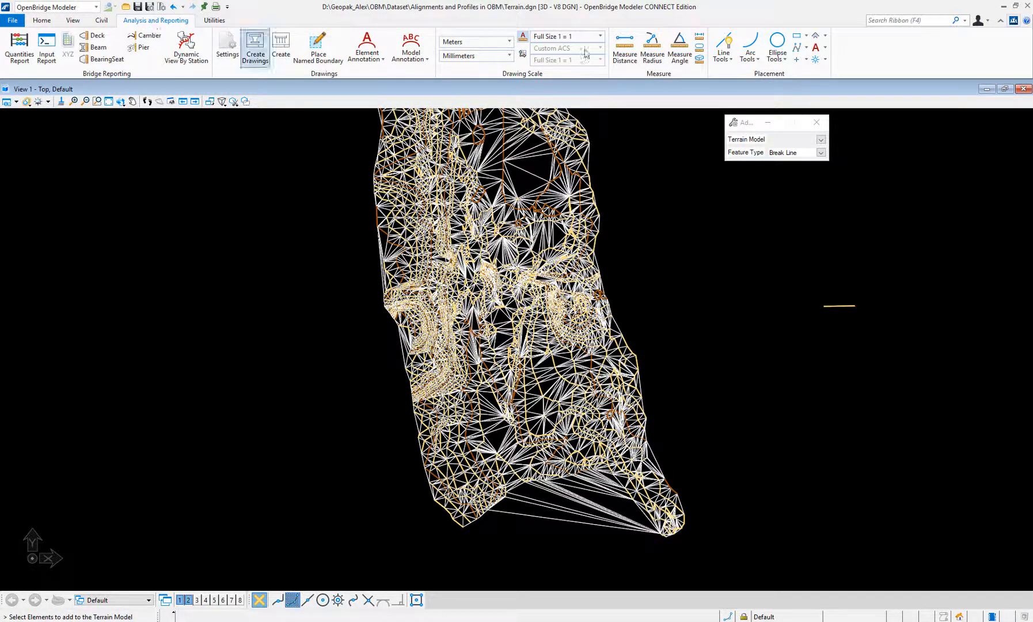
{"action": "left_click", "coordinate": [624, 48]}
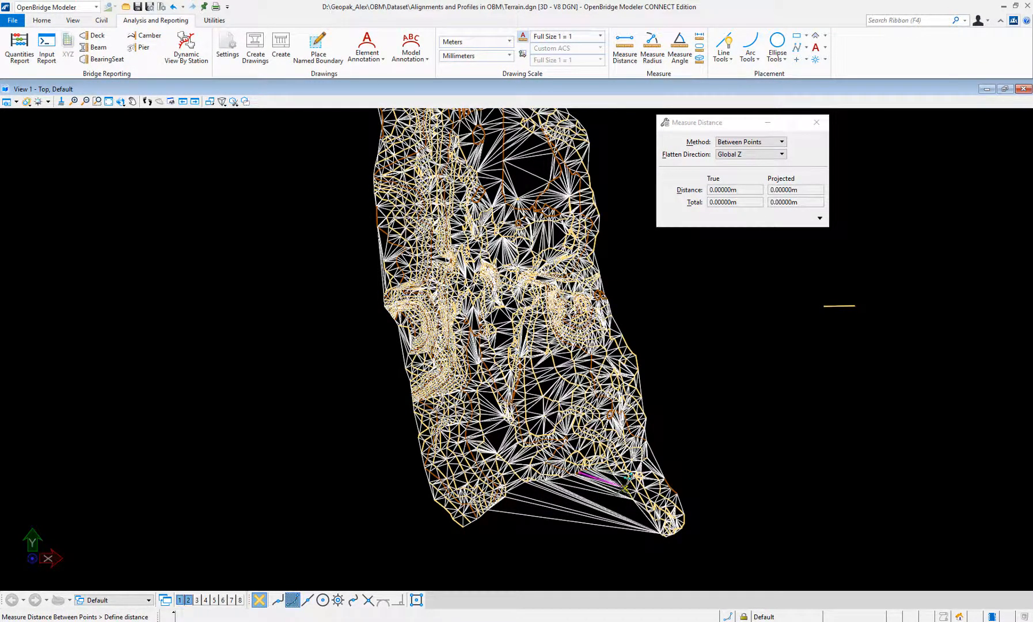
{"action": "left_click", "coordinate": [606, 478]}
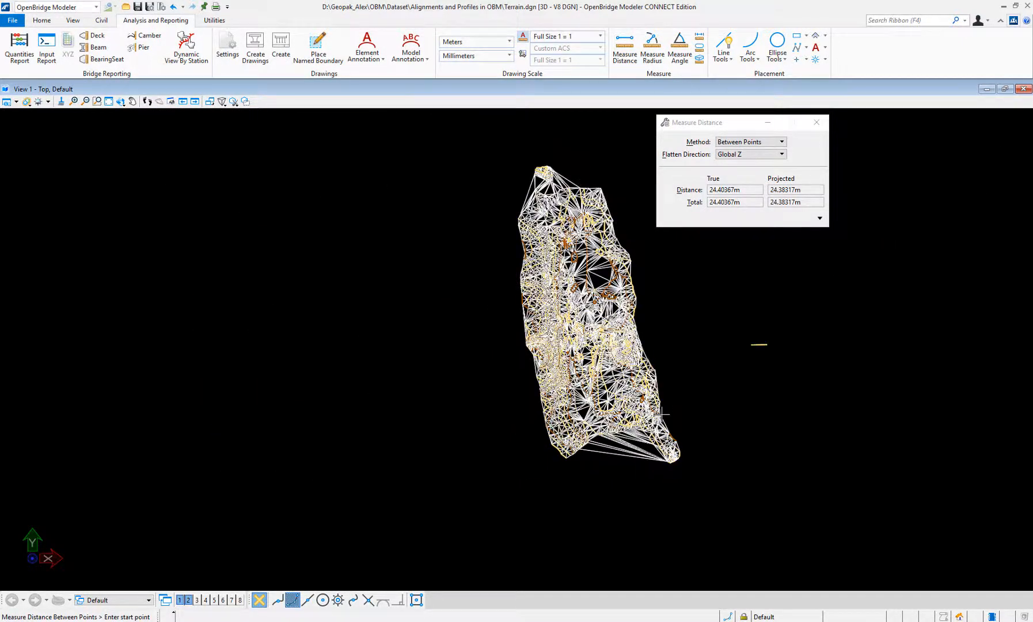
{"action": "mouse_move", "coordinate": [648, 358]}
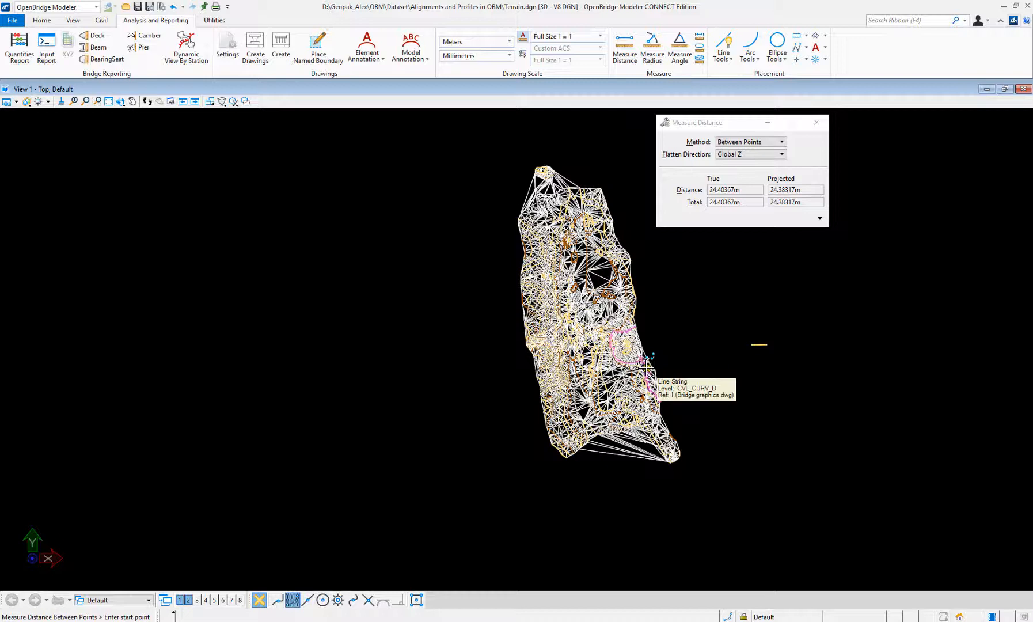
Step: Undo the triangulated terrain model and return to the Home commands
{"action": "key", "text": "ctrl+z"}
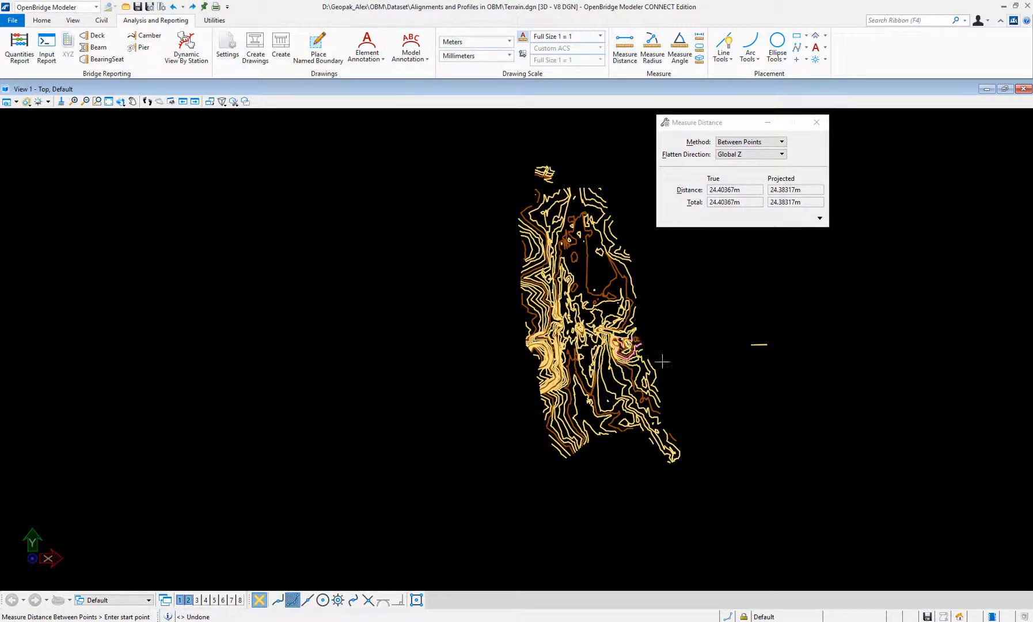
{"action": "left_click", "coordinate": [100, 19]}
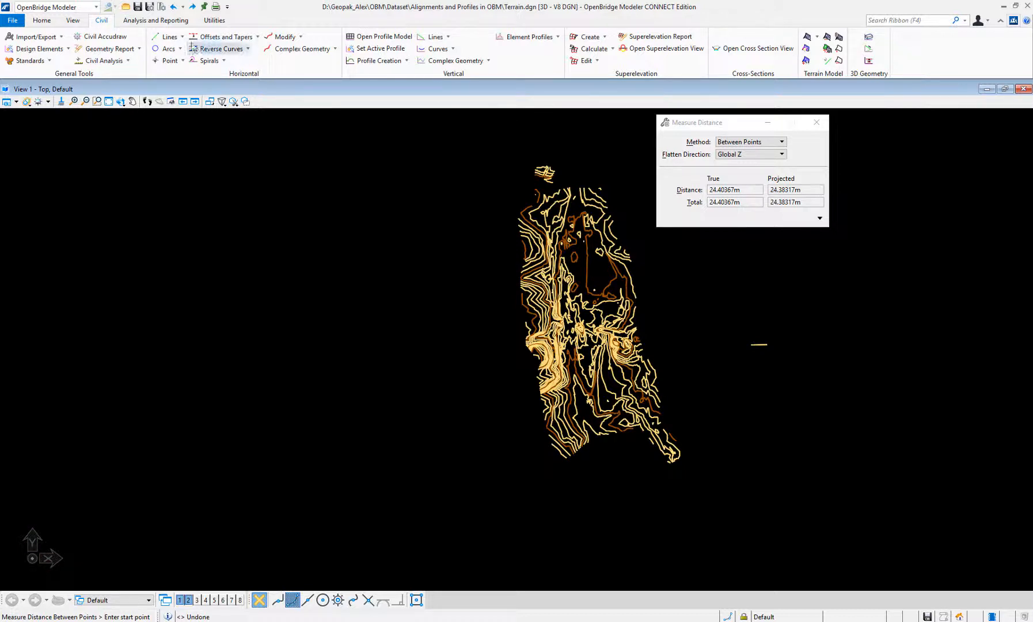
{"action": "left_click", "coordinate": [41, 20]}
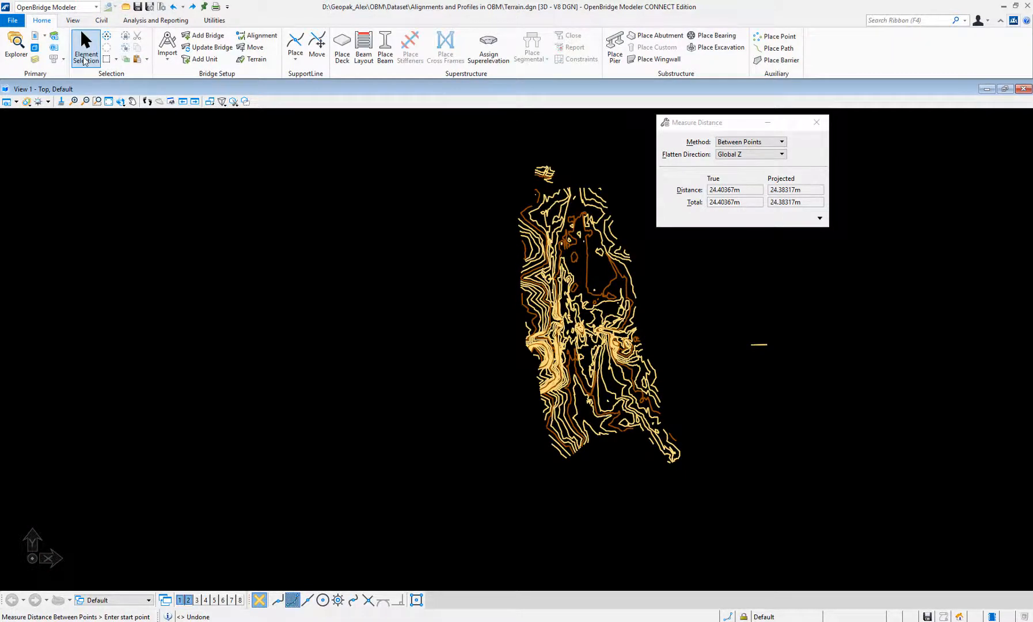
{"action": "mouse_move", "coordinate": [85, 47]}
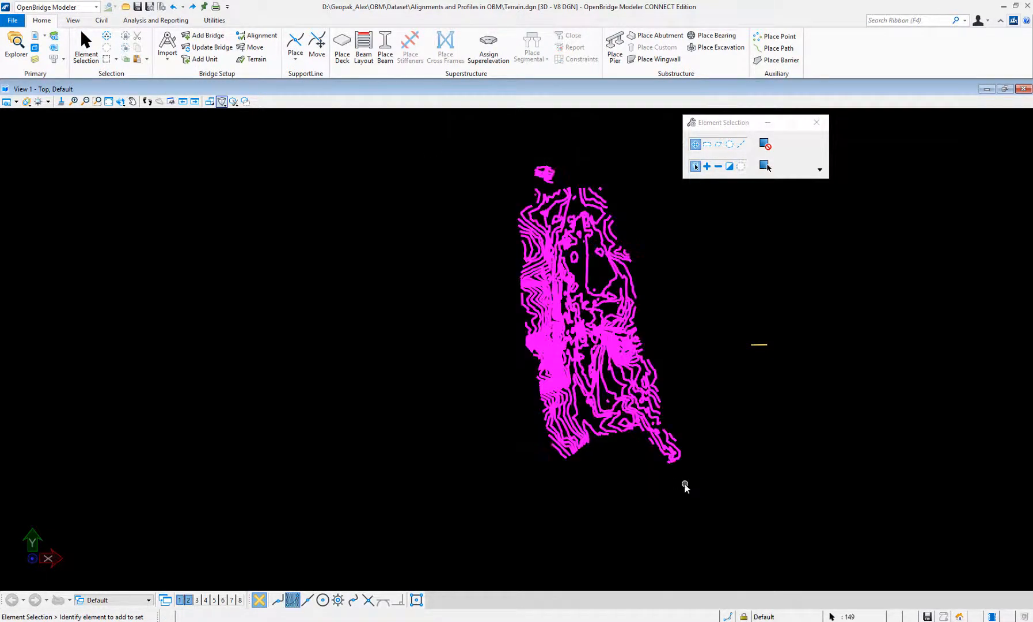
{"action": "mouse_move", "coordinate": [760, 351]}
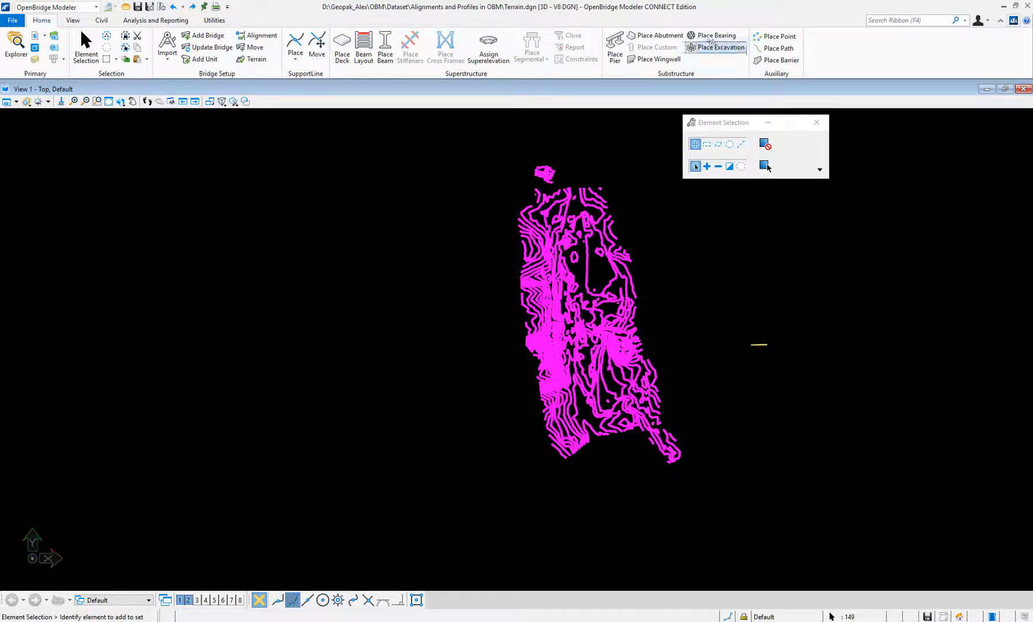
Step: Rebuild the contour terrain using the Max Triangle Length edge method set to 25.0
{"action": "left_click", "coordinate": [101, 20]}
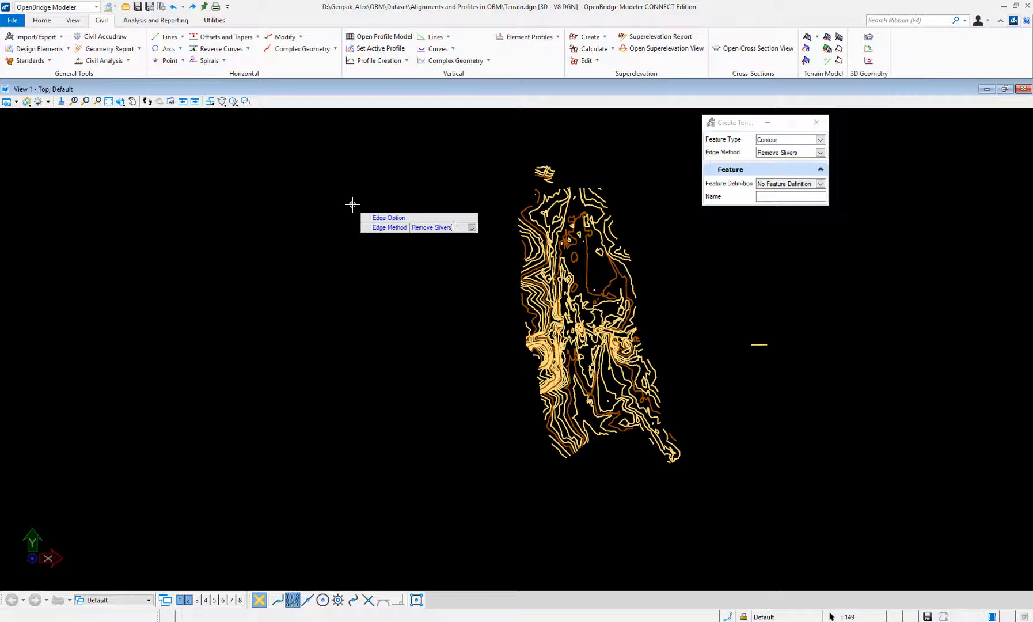
{"action": "left_click", "coordinate": [820, 152]}
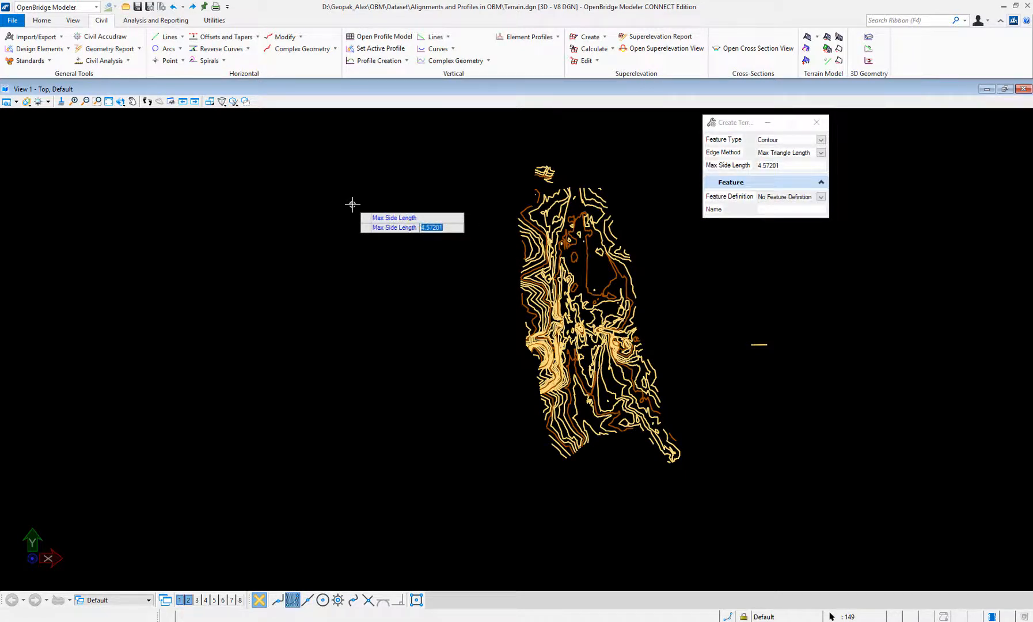
{"action": "type", "text": "25.0"}
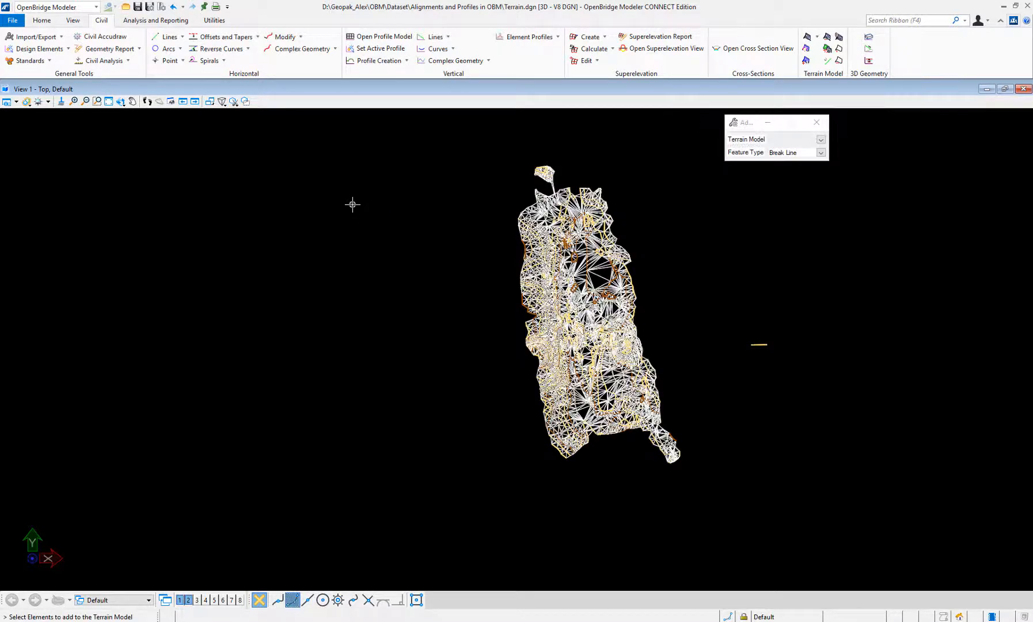
{"action": "mouse_move", "coordinate": [609, 338]}
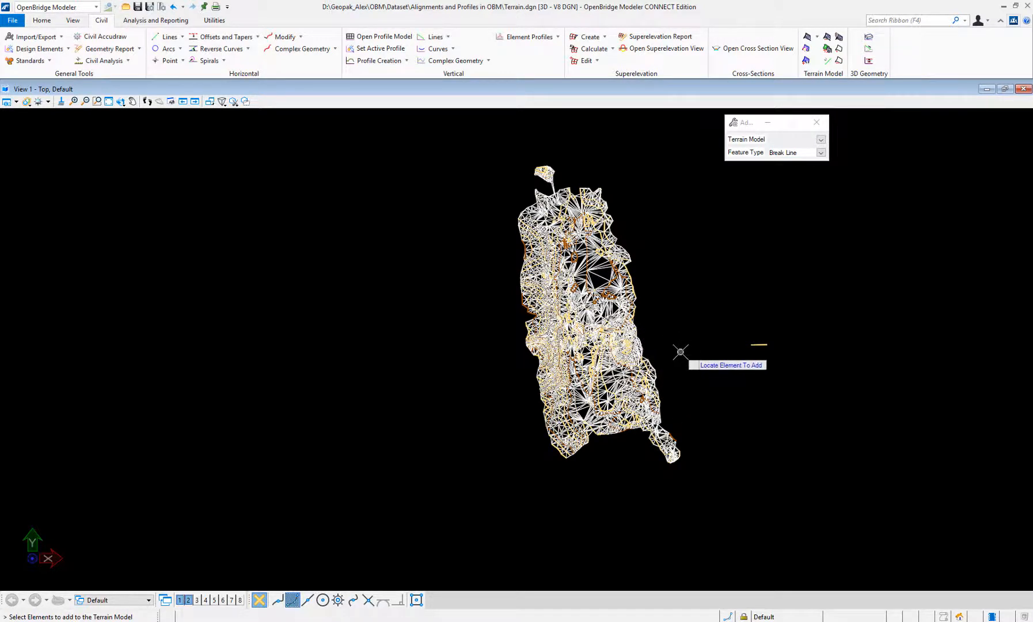
{"action": "mouse_move", "coordinate": [673, 349]}
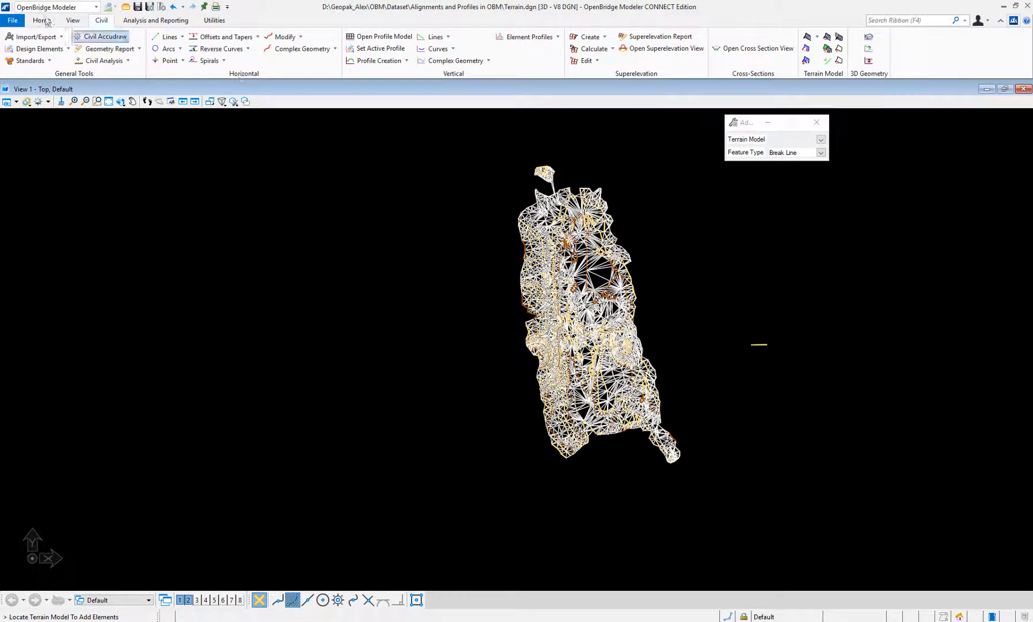
Step: Detach Bridge graphics.dwg in References, accepting the dependency warnings
{"action": "left_click", "coordinate": [42, 20]}
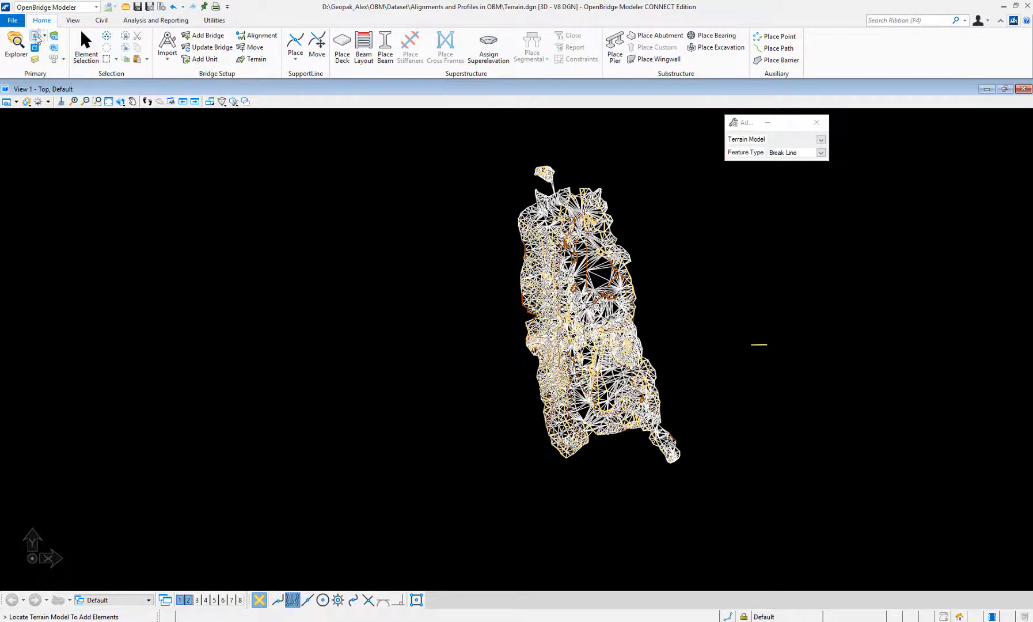
{"action": "left_click", "coordinate": [158, 102]}
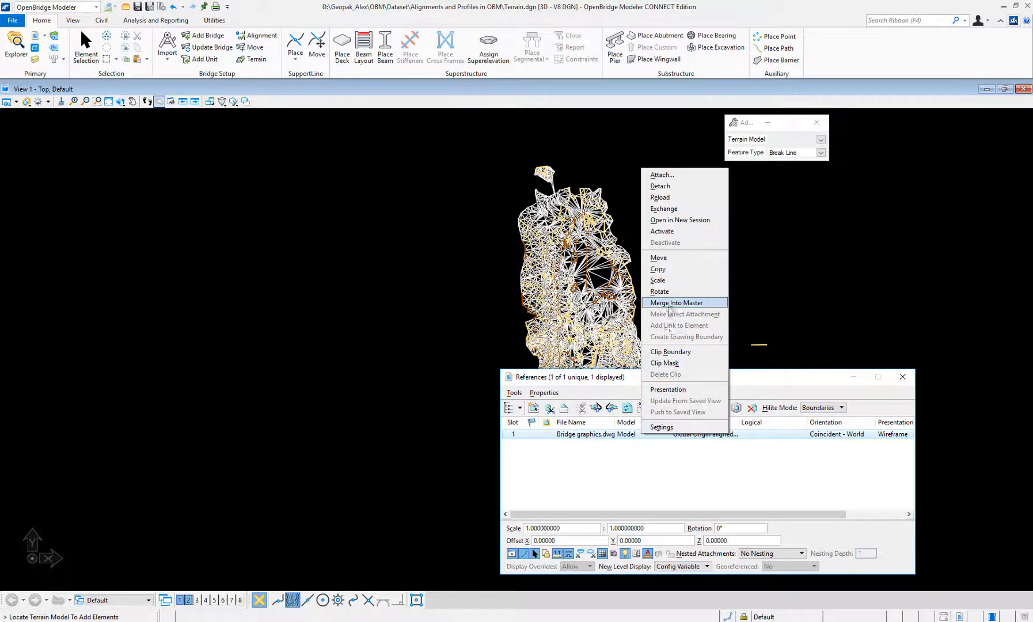
{"action": "mouse_move", "coordinate": [663, 209]}
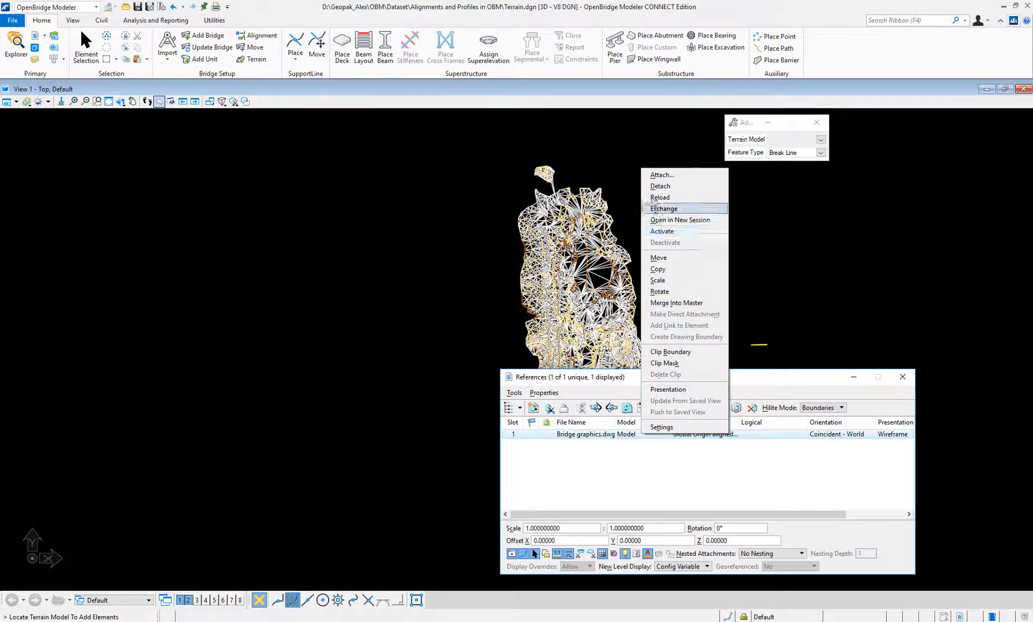
{"action": "left_click", "coordinate": [659, 184]}
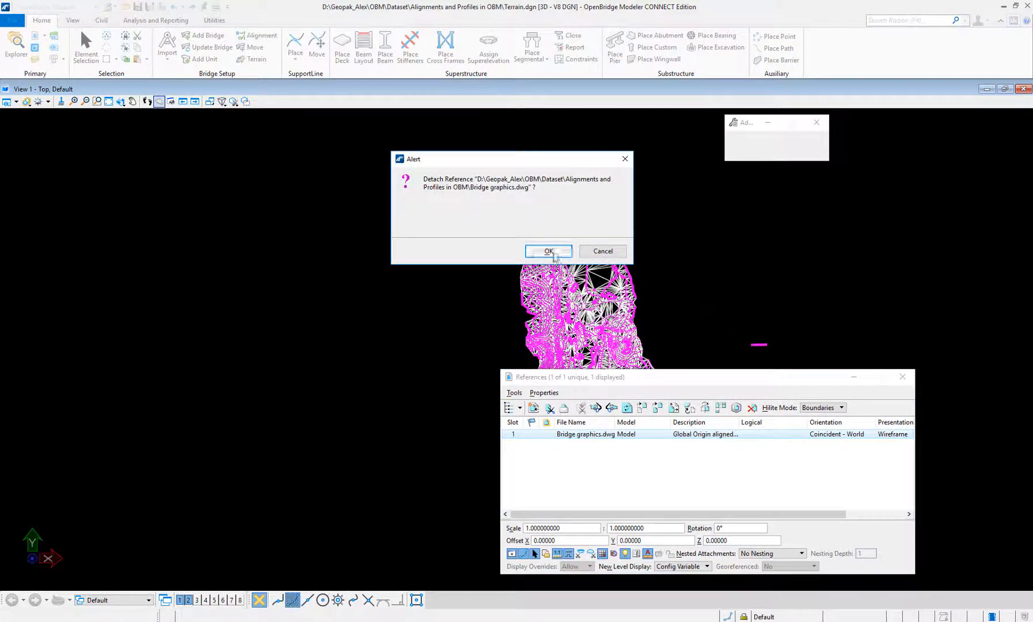
{"action": "left_click", "coordinate": [547, 251]}
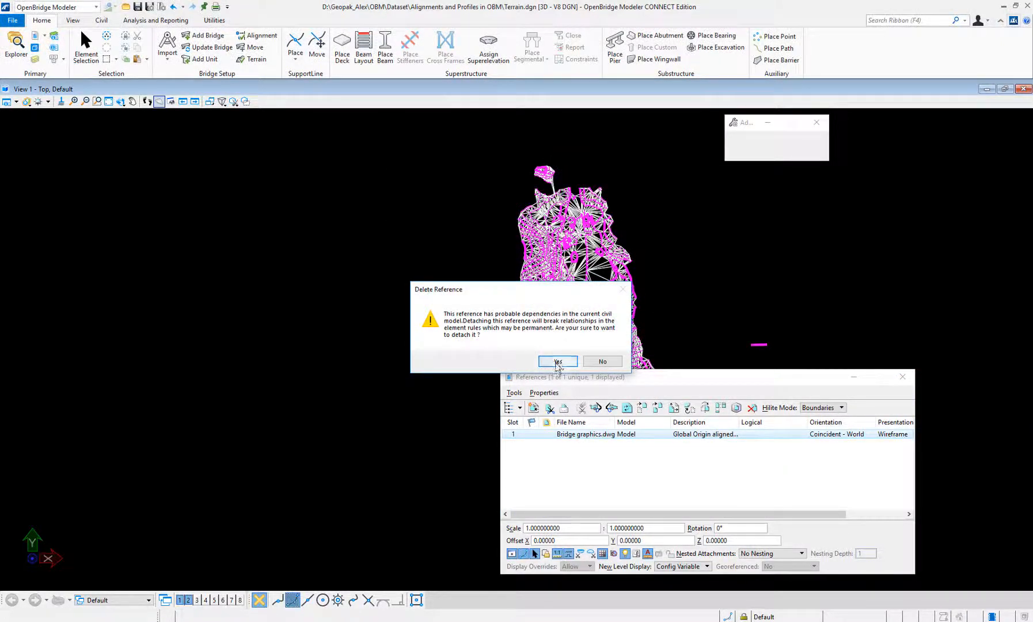
{"action": "left_click", "coordinate": [557, 361]}
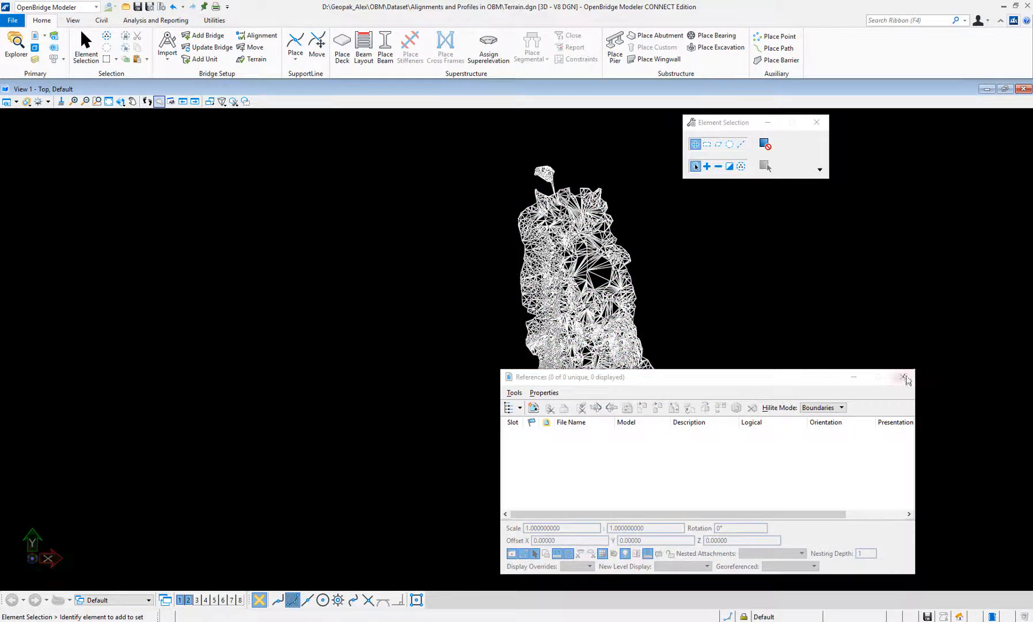
{"action": "left_click", "coordinate": [904, 377]}
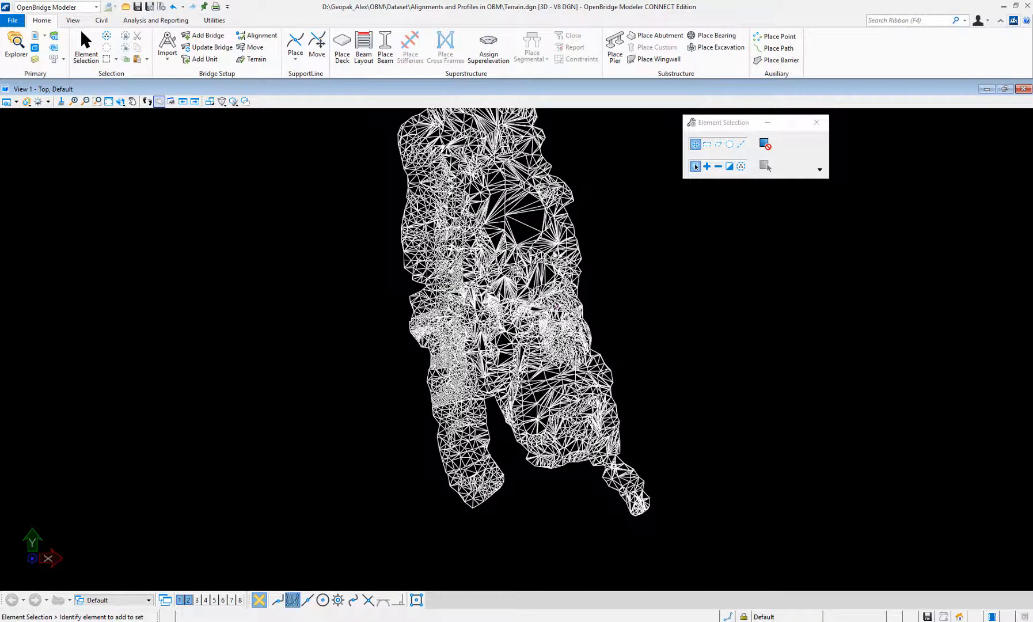
{"action": "mouse_move", "coordinate": [526, 230]}
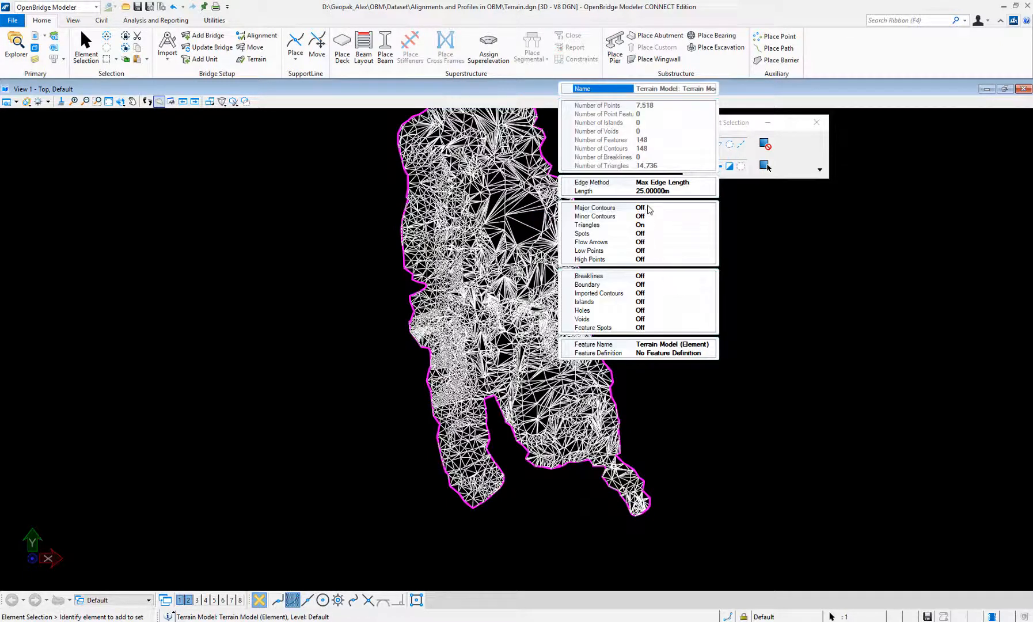
Step: Turn Major Contours and Minor Contours on and Triangles off in the terrain's Properties
{"action": "left_click", "coordinate": [659, 207]}
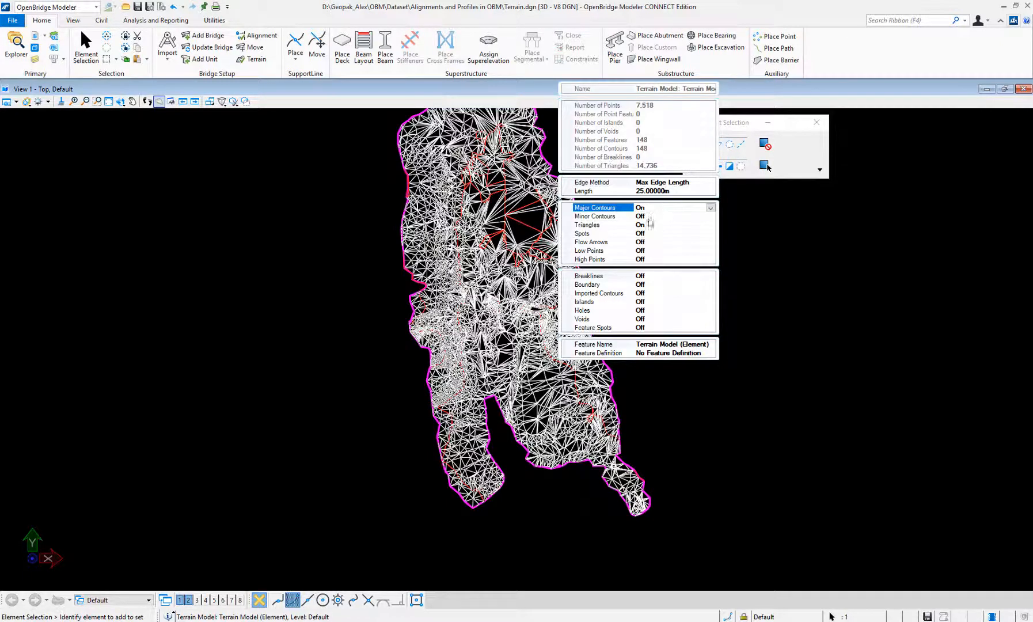
{"action": "left_click", "coordinate": [640, 216]}
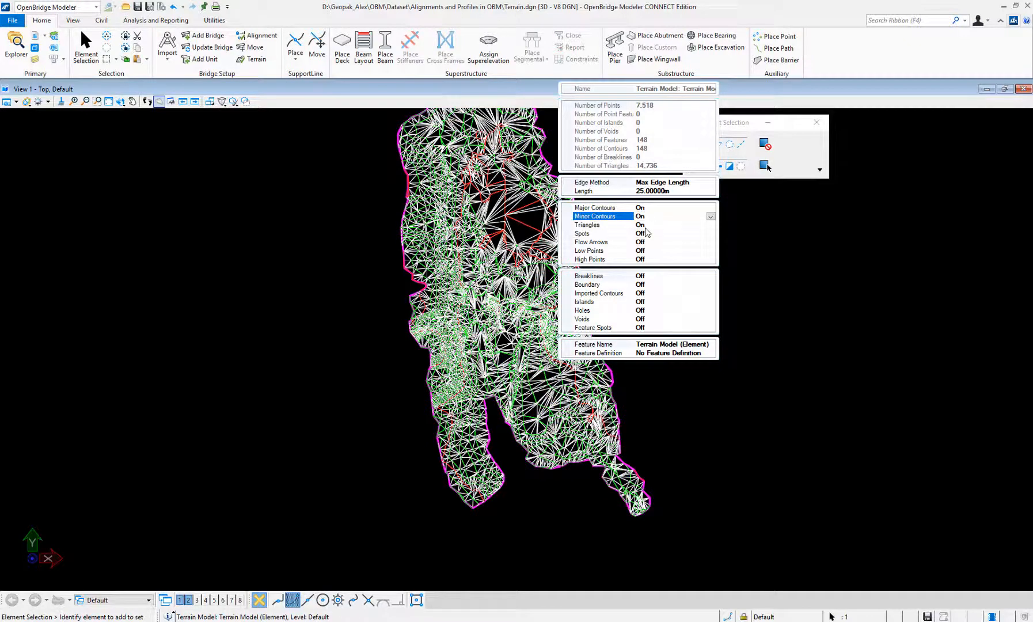
{"action": "left_click", "coordinate": [639, 225]}
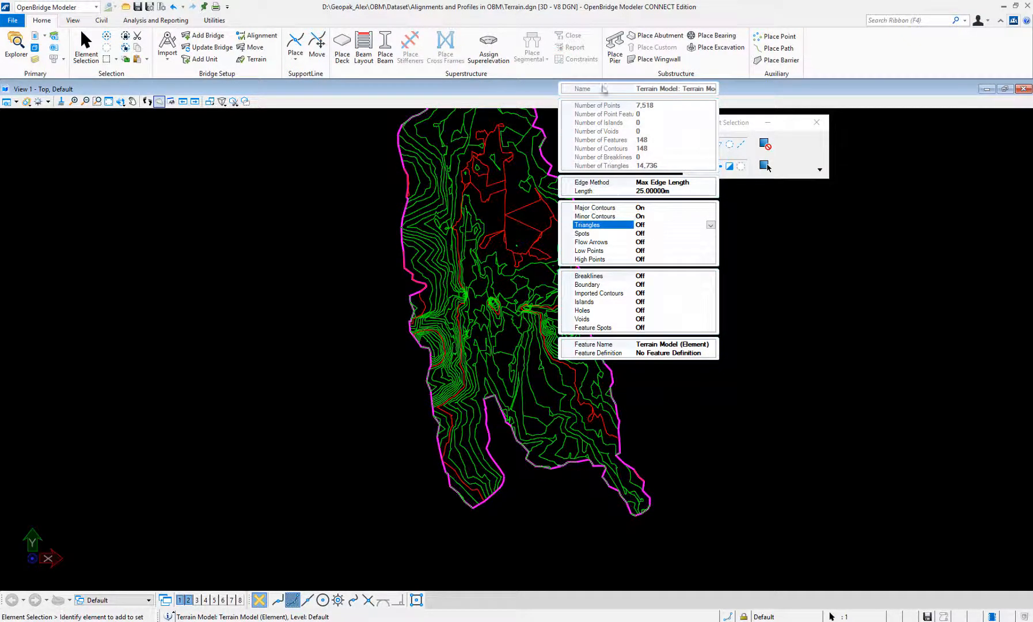